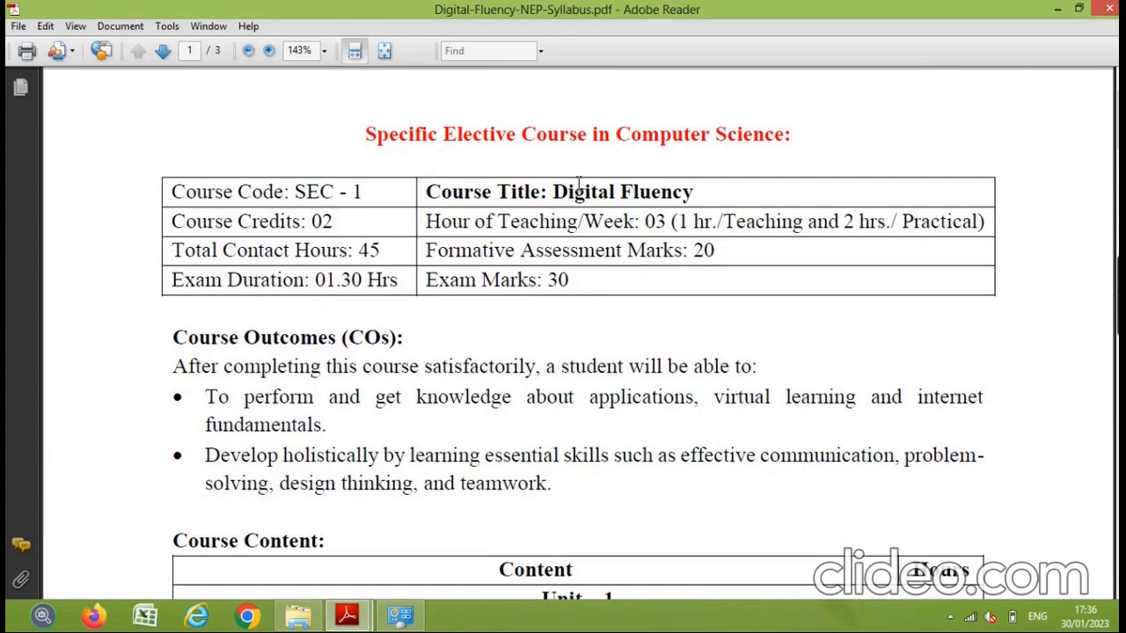
Scroll the Digital Fluency syllabus down to page 2's Laboratory Activities list.
{"action": "double_click", "coordinate": [623, 191]}
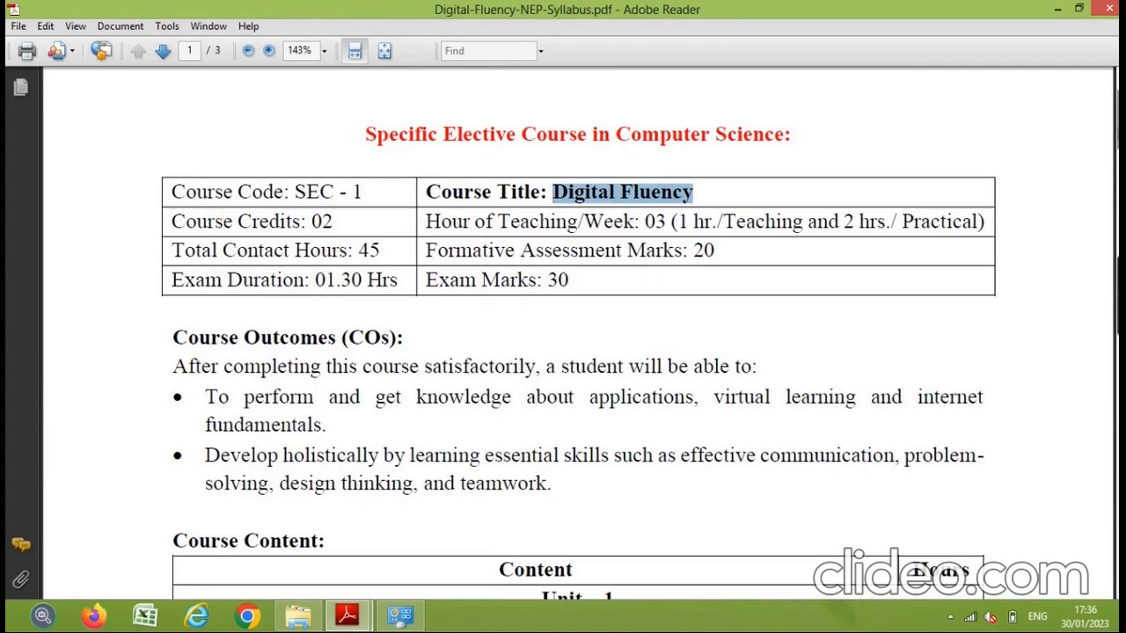
{"action": "scroll", "scroll_direction": "down", "scroll_amount": 3}
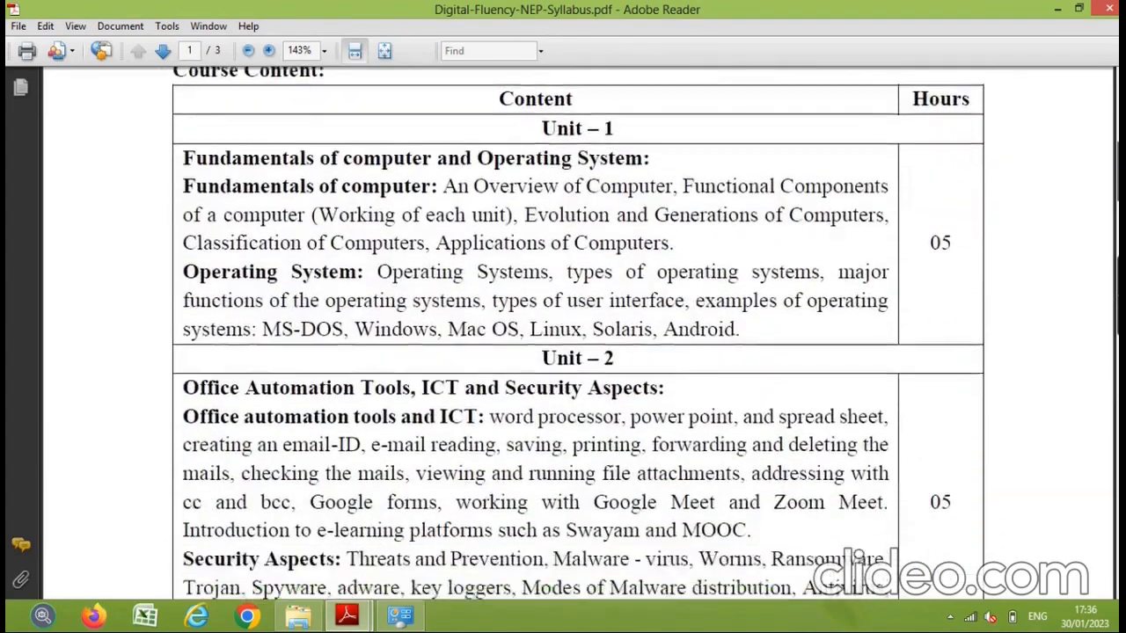
{"action": "scroll", "scroll_direction": "down", "scroll_amount": 3}
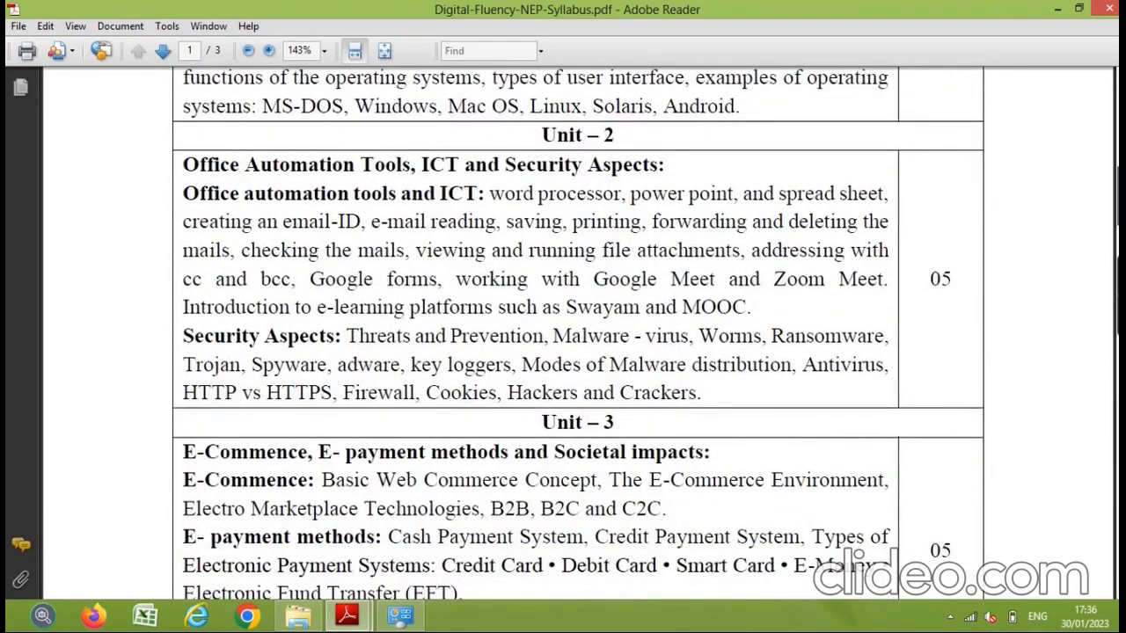
{"action": "scroll", "scroll_direction": "down", "scroll_amount": 3}
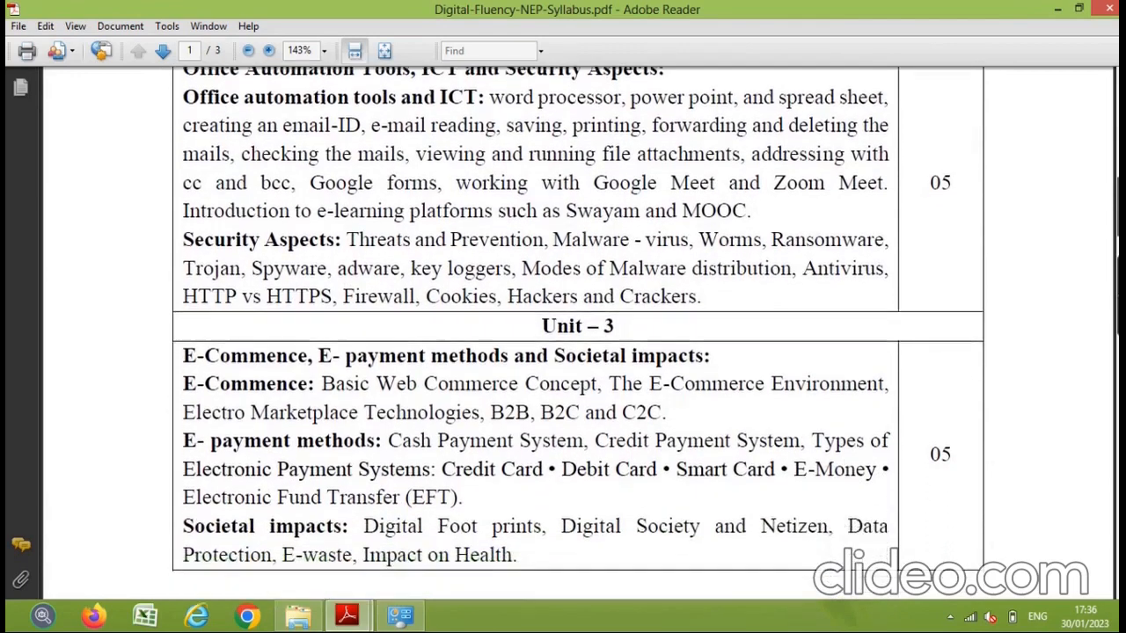
{"action": "scroll", "scroll_direction": "down", "scroll_amount": 3}
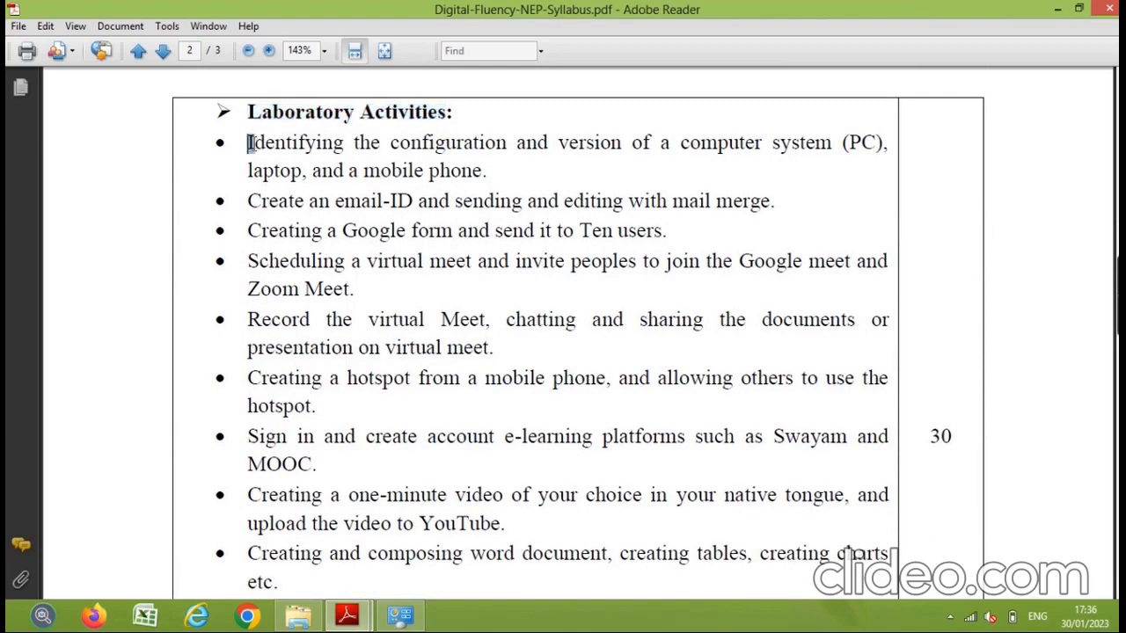
Highlight the first activity on identifying a PC, laptop and mobile phone configuration.
{"action": "left_click_drag", "start_coordinate": [248, 143], "coordinate": [506, 143]}
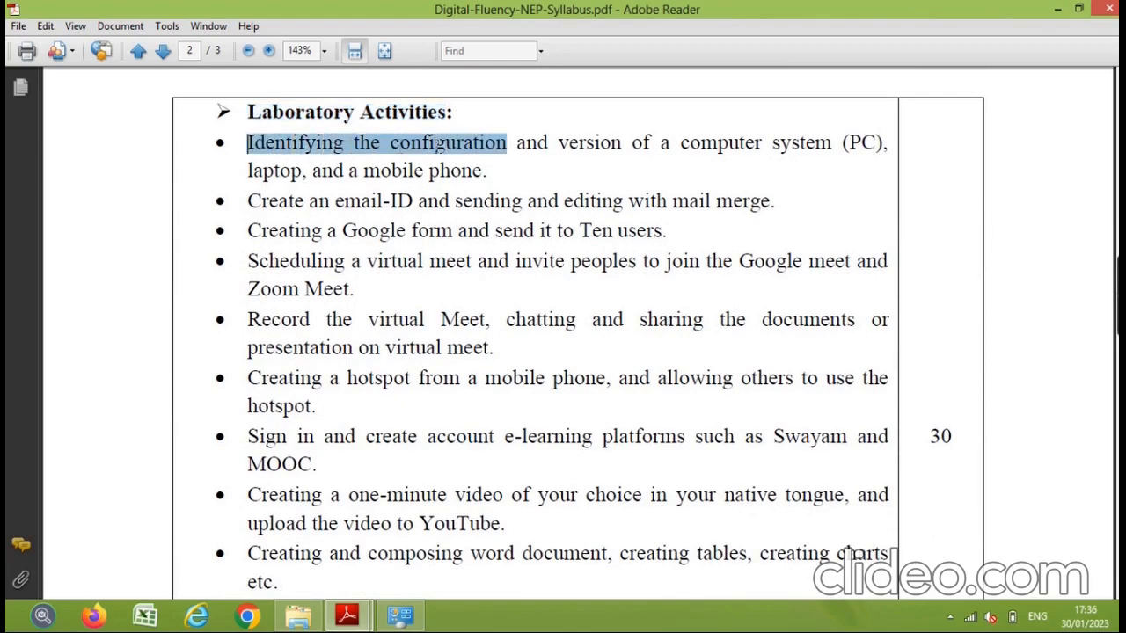
{"action": "left_click_drag", "start_coordinate": [507, 142], "coordinate": [669, 143]}
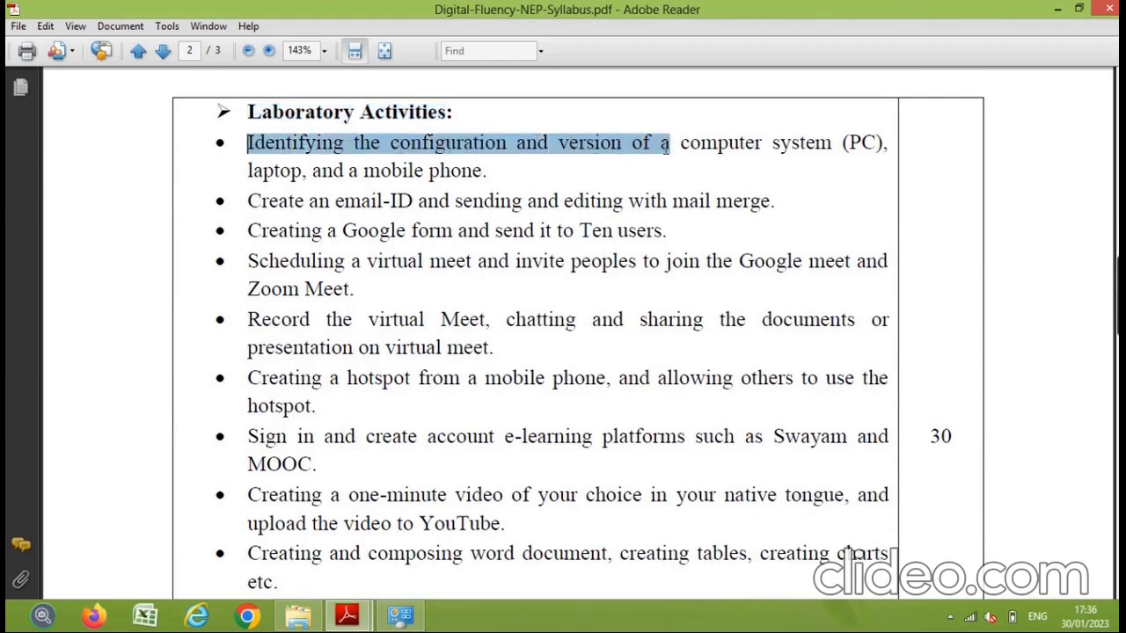
{"action": "left_click_drag", "start_coordinate": [668, 142], "coordinate": [830, 142]}
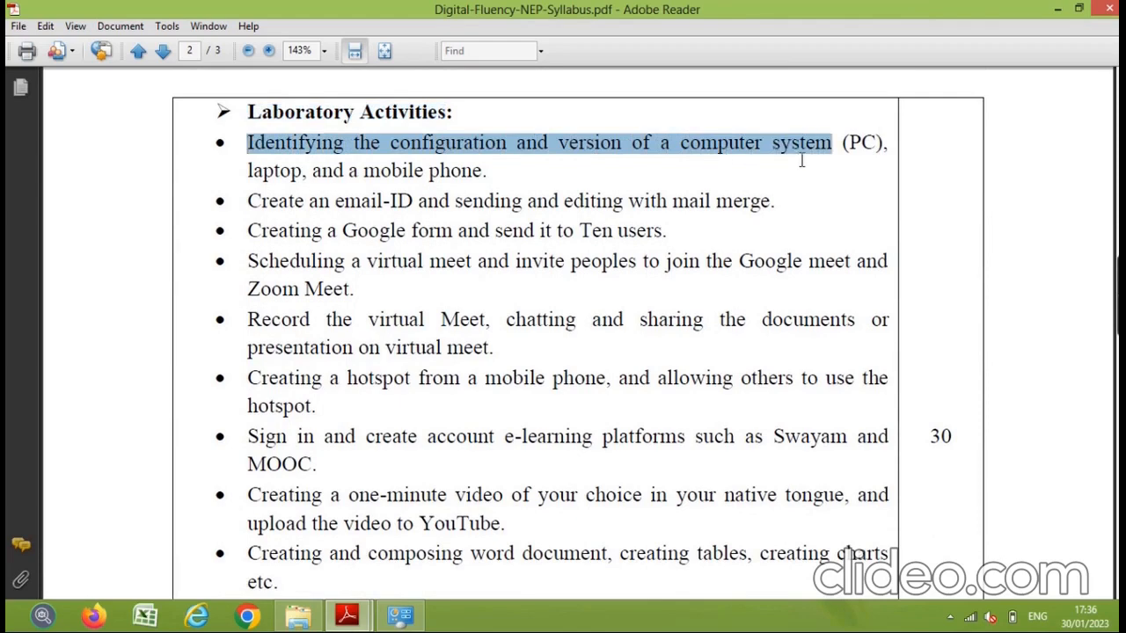
{"action": "double_click", "coordinate": [275, 171]}
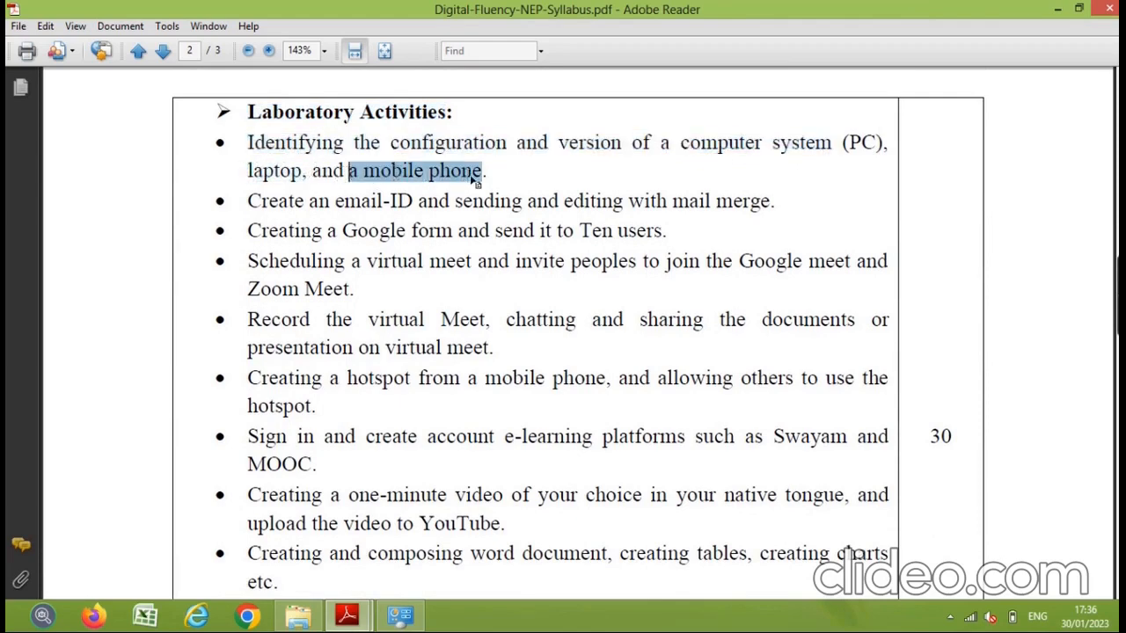
{"action": "mouse_move", "coordinate": [580, 306]}
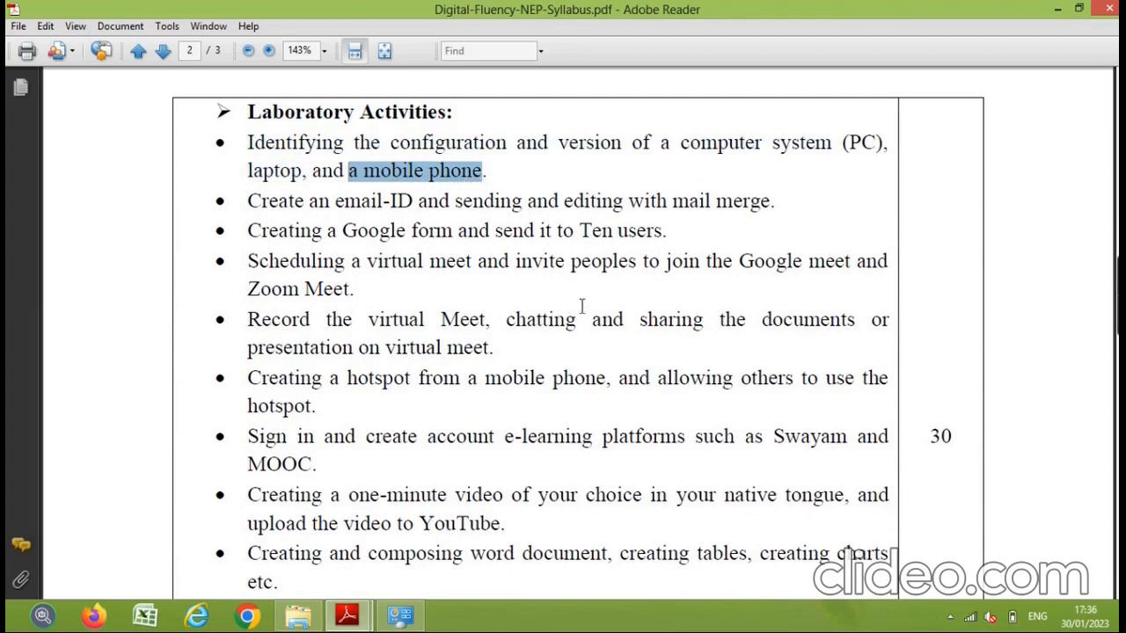
{"action": "mouse_move", "coordinate": [1058, 19]}
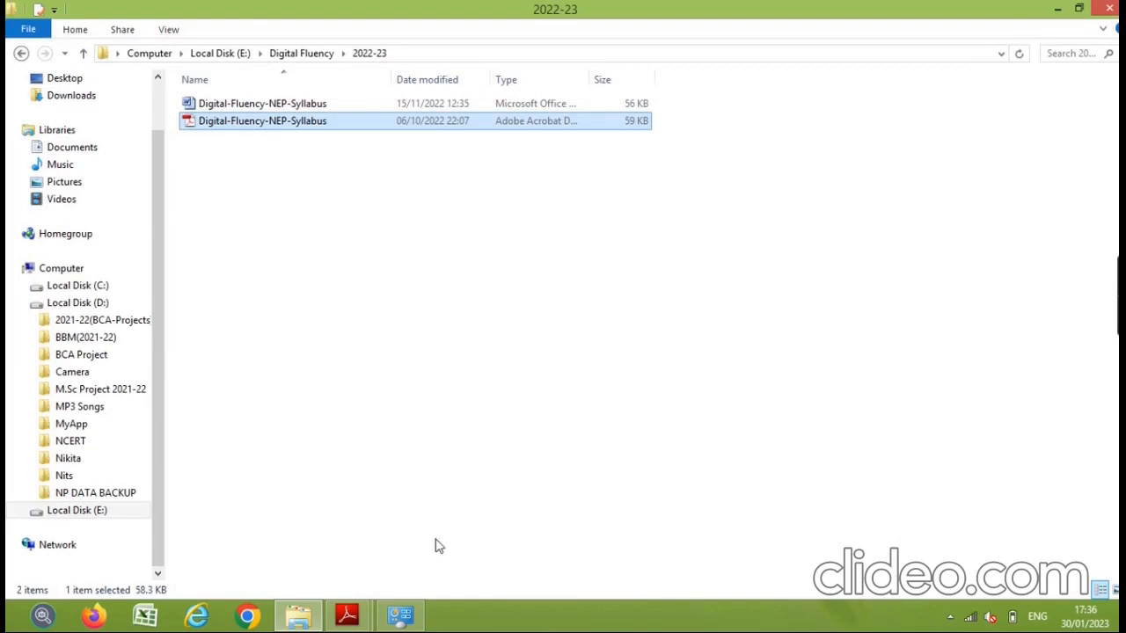
Show Practical Experiment 1 in the lab manual PDF and highlight its About step.
{"action": "double_click", "coordinate": [262, 120]}
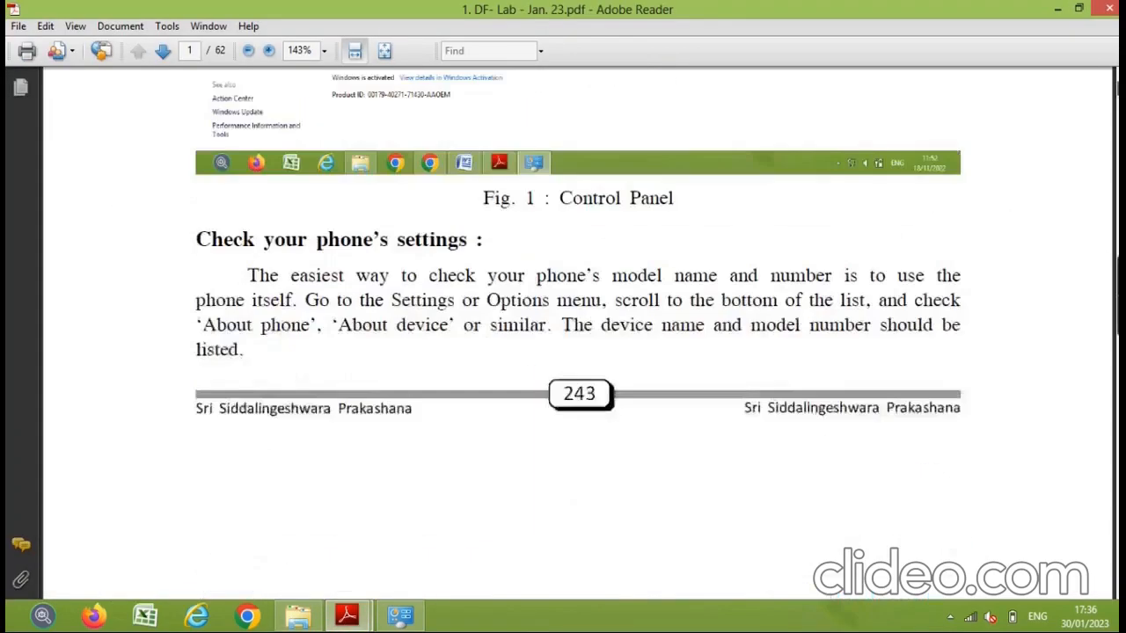
{"action": "scroll", "scroll_direction": "down", "scroll_amount": 3}
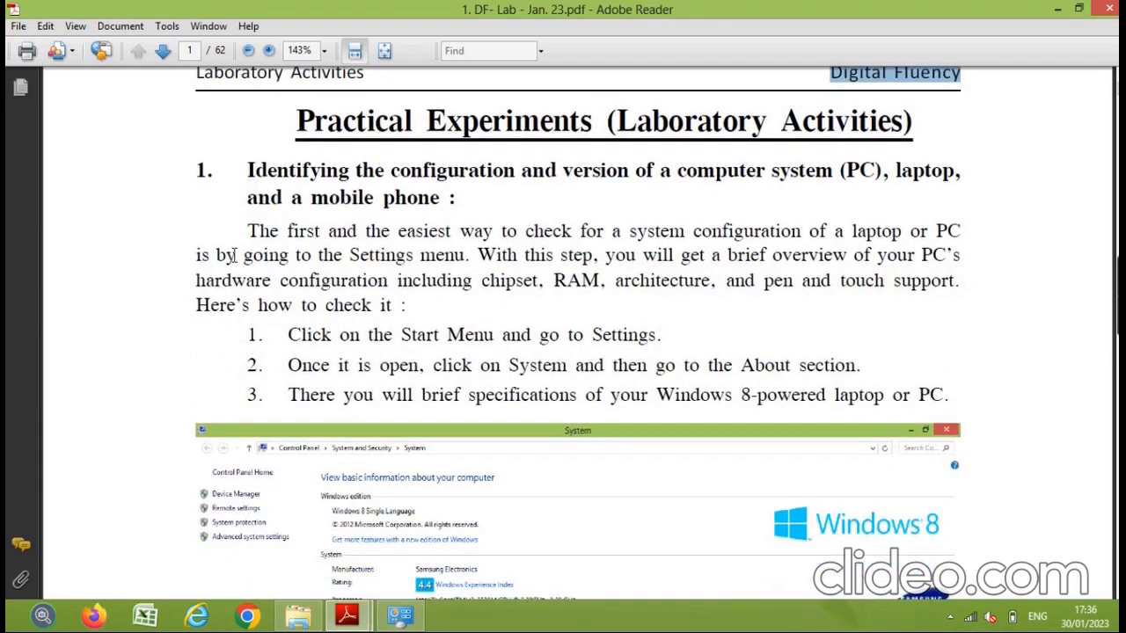
{"action": "scroll", "scroll_direction": "down", "scroll_amount": 3}
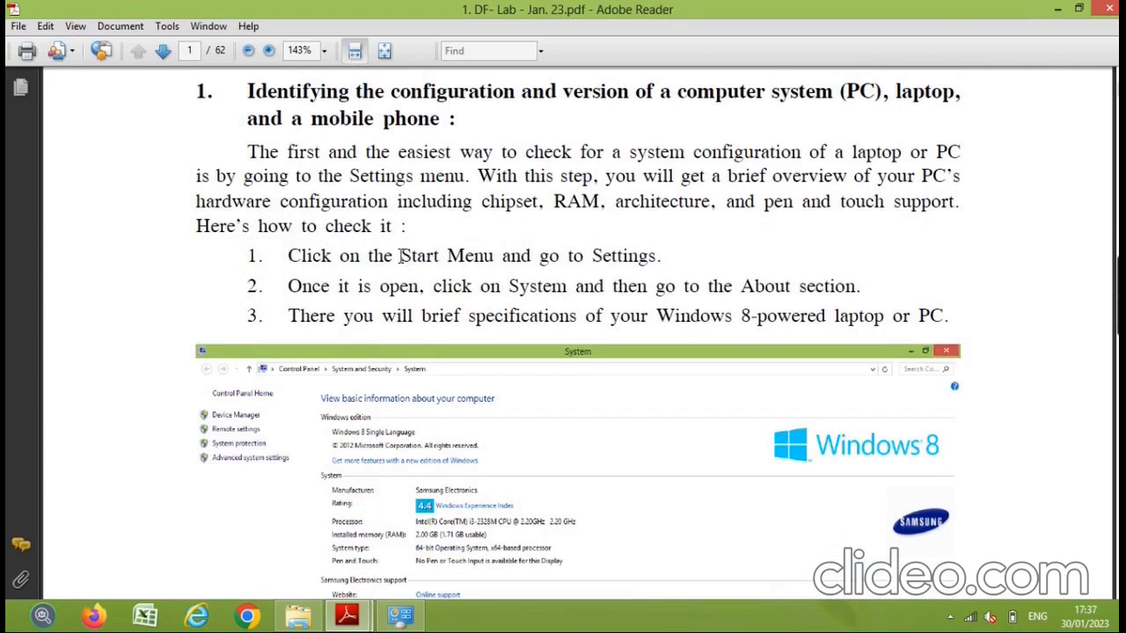
{"action": "double_click", "coordinate": [447, 255]}
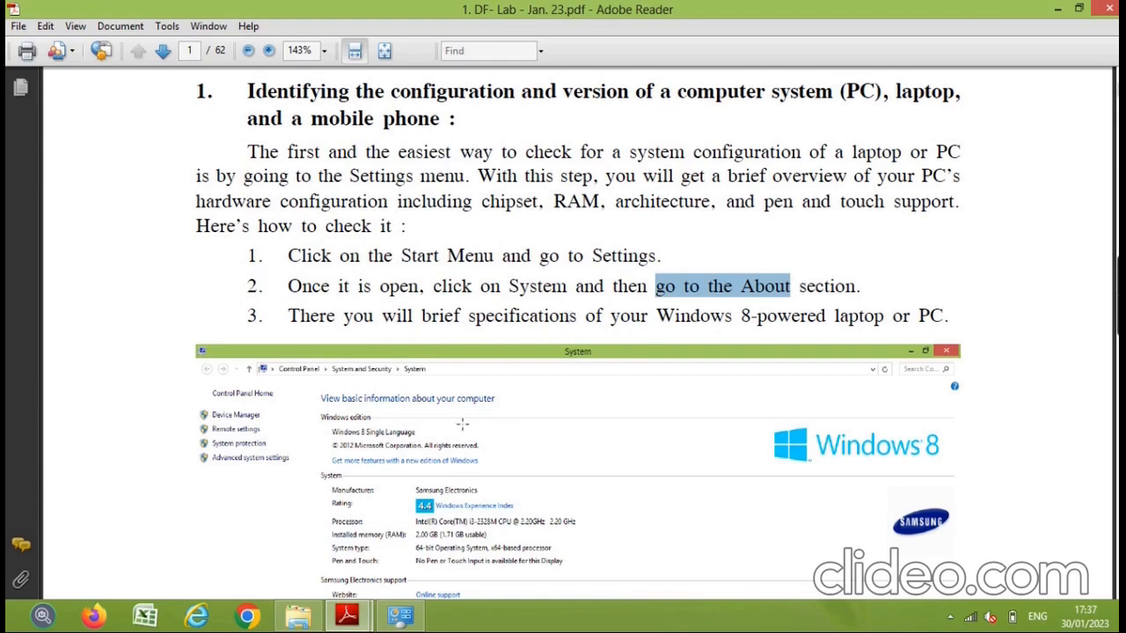
{"action": "mouse_move", "coordinate": [609, 378]}
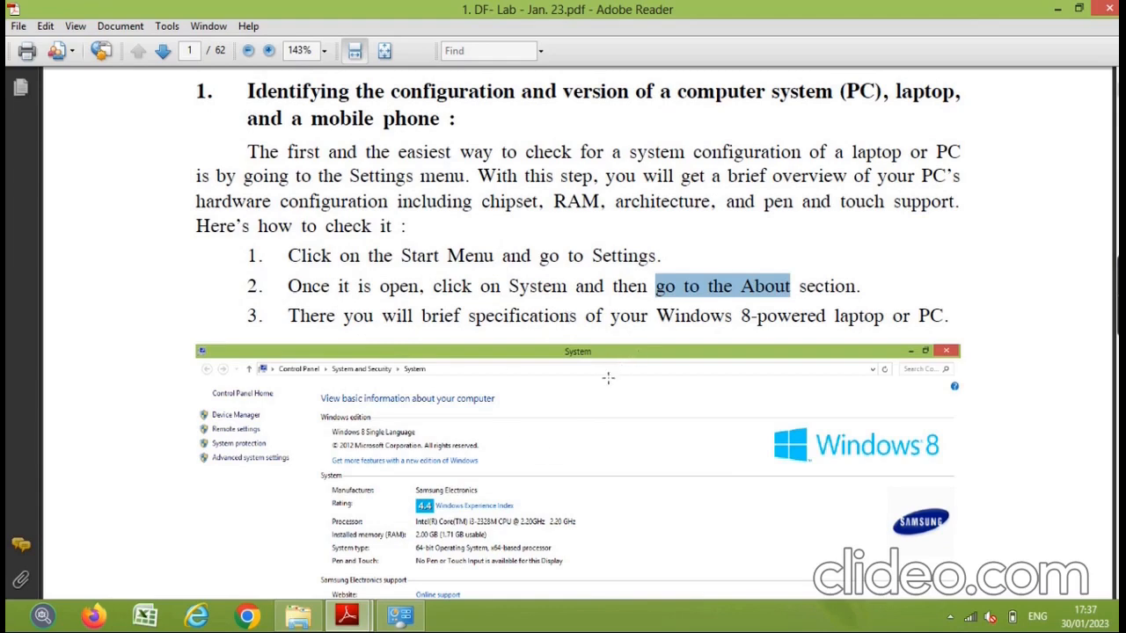
{"action": "scroll", "scroll_direction": "down", "scroll_amount": 3}
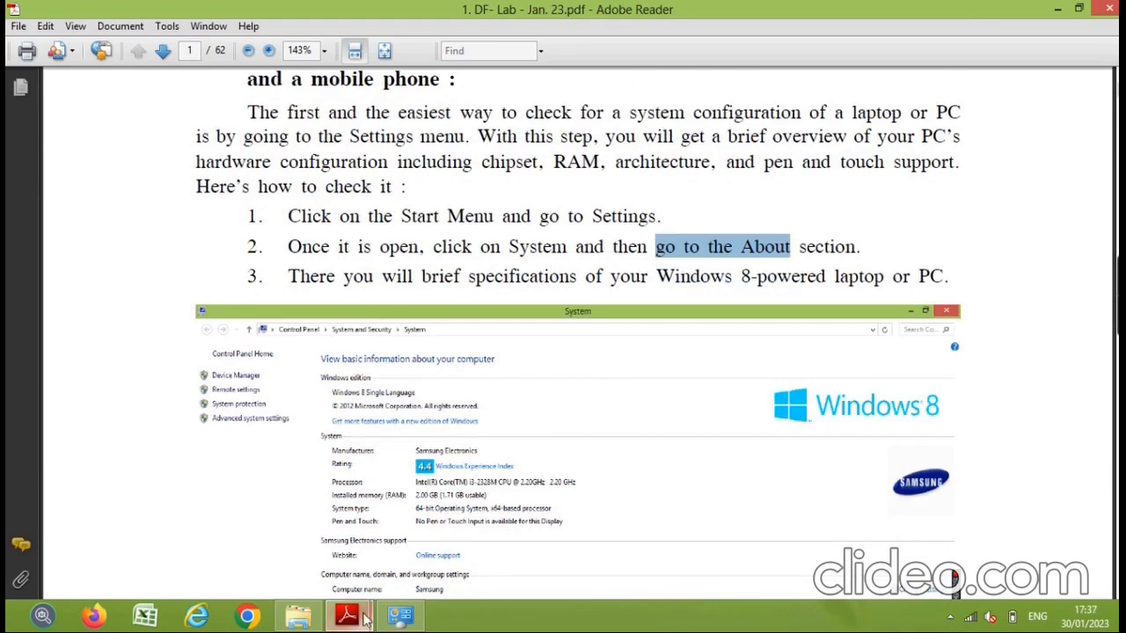
{"action": "left_click", "coordinate": [401, 616]}
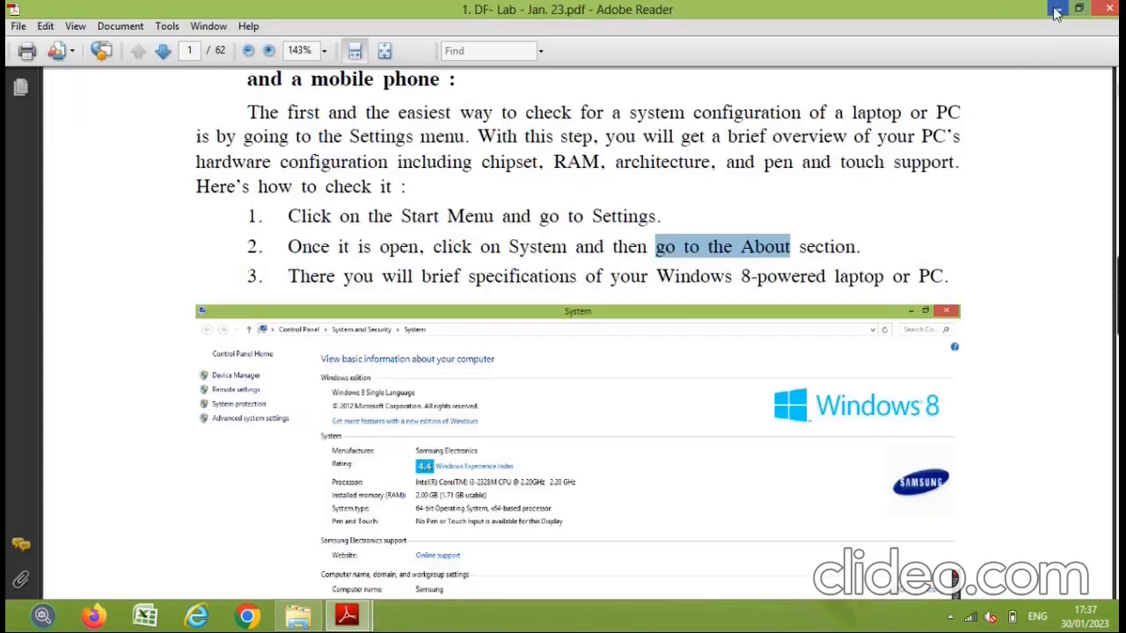
Close Adobe Reader and launch Control Panel via a Start search for 'control'.
{"action": "left_click", "coordinate": [1084, 11]}
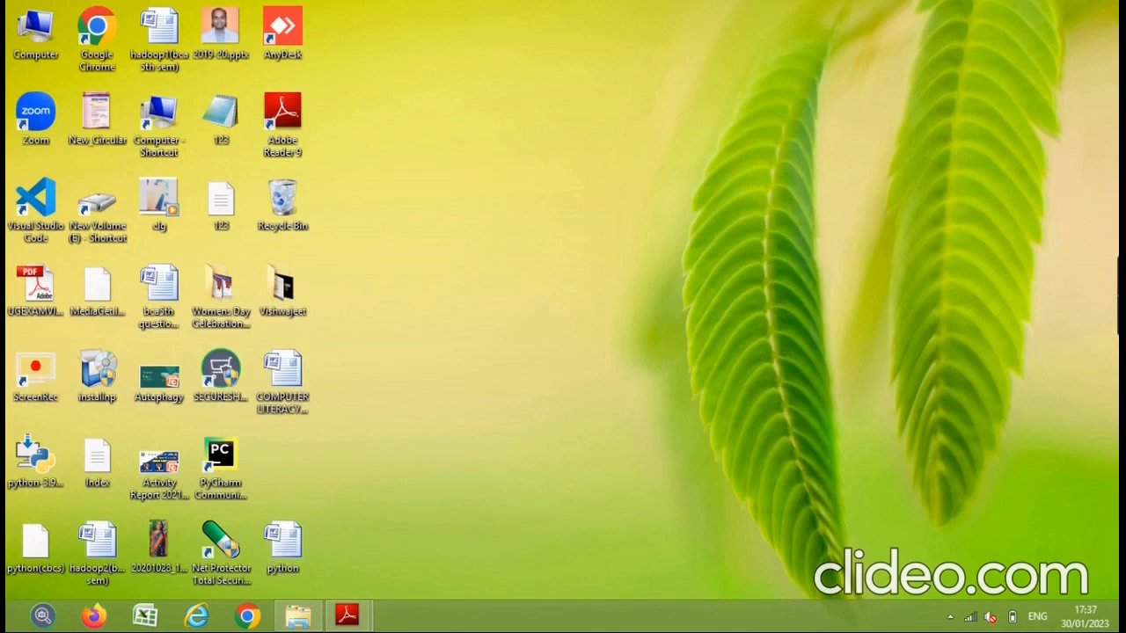
{"action": "mouse_move", "coordinate": [1022, 13]}
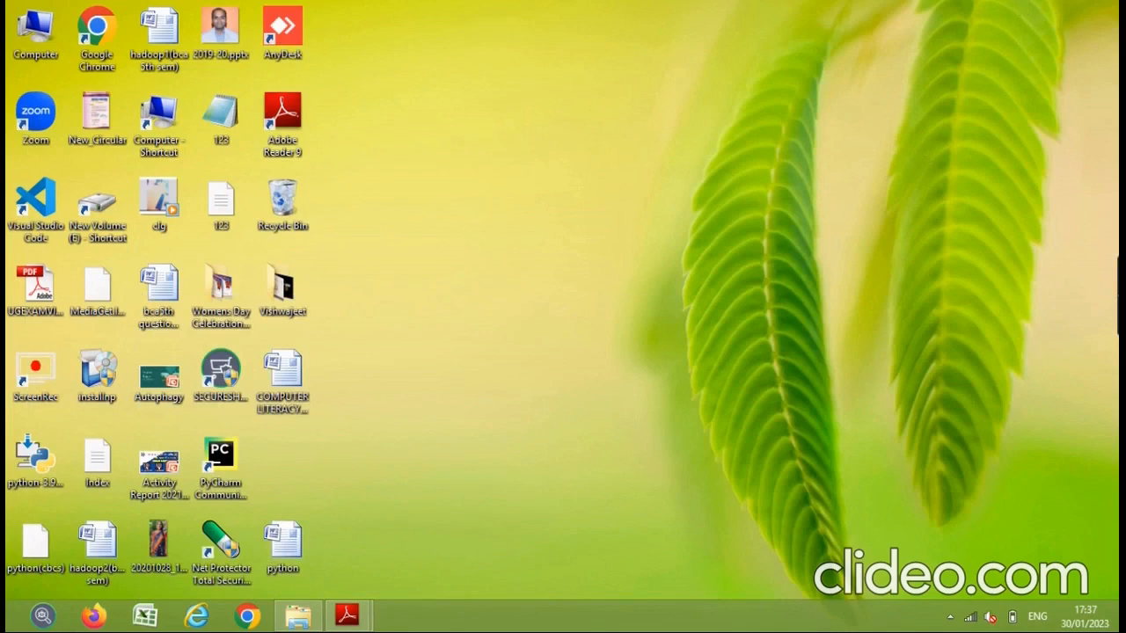
{"action": "mouse_move", "coordinate": [1115, 120]}
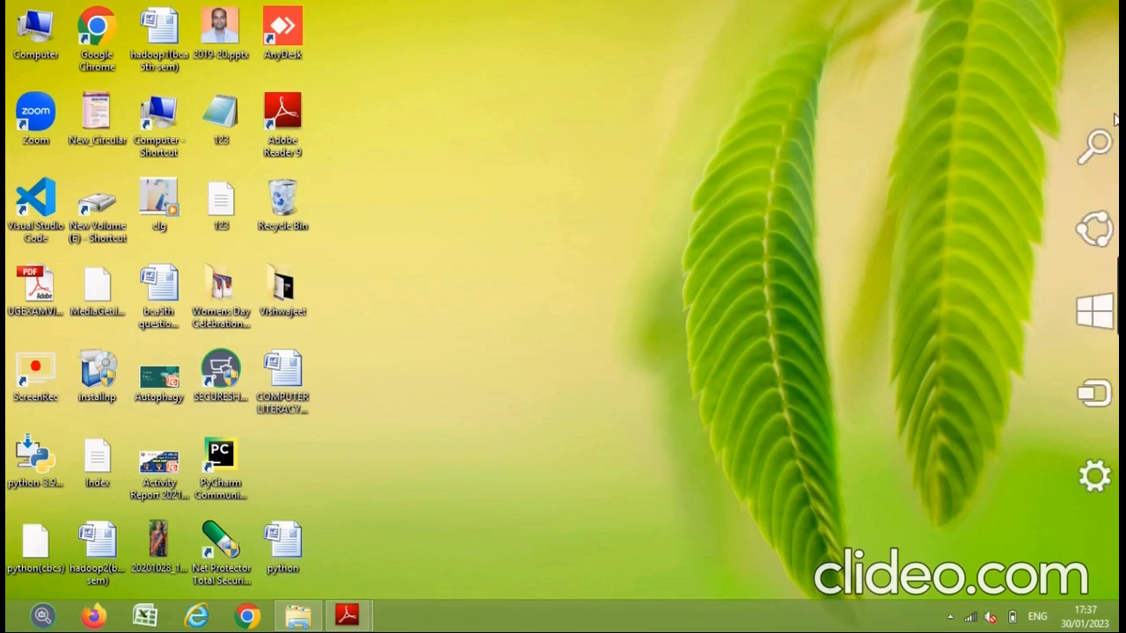
{"action": "left_click", "coordinate": [1094, 144]}
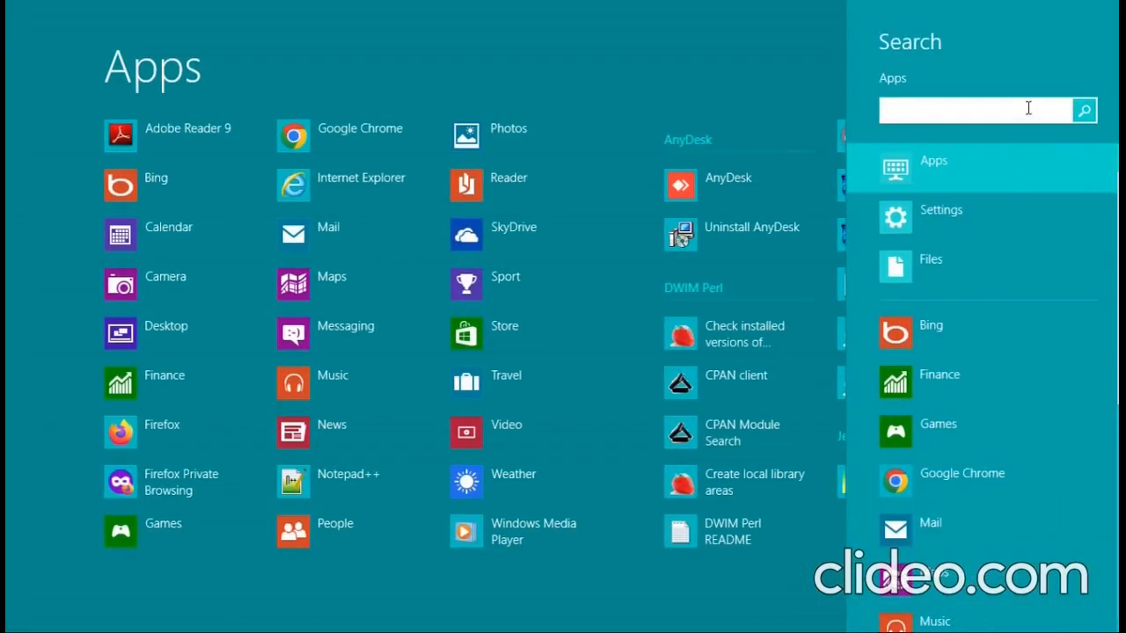
{"action": "type", "text": "cont"}
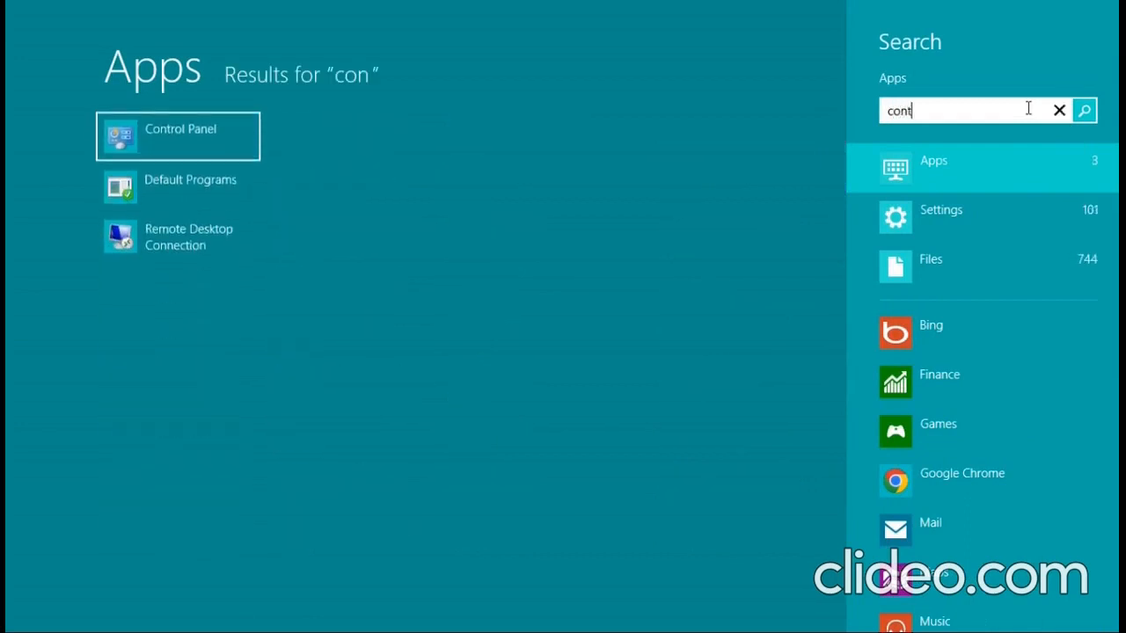
{"action": "type", "text": "rol"}
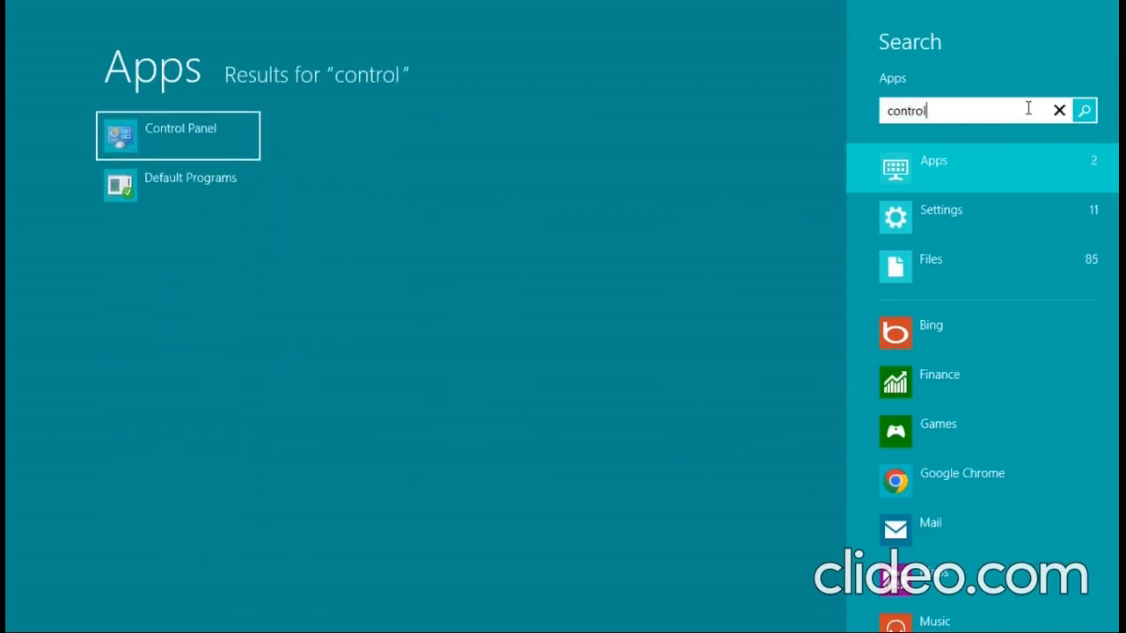
{"action": "mouse_move", "coordinate": [168, 141]}
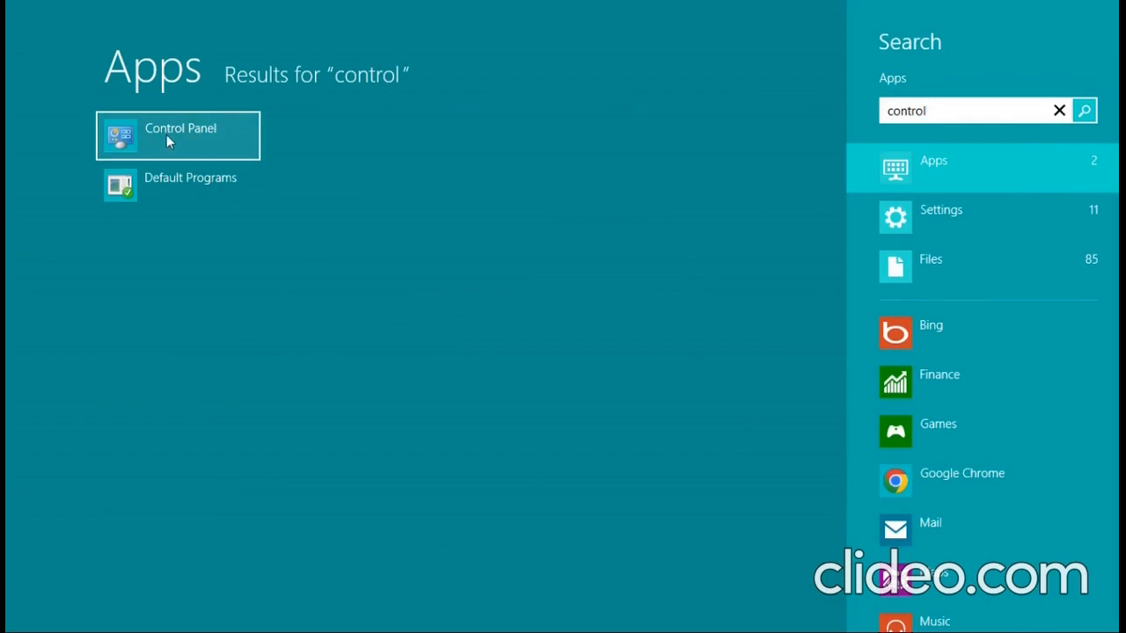
{"action": "left_click", "coordinate": [176, 133]}
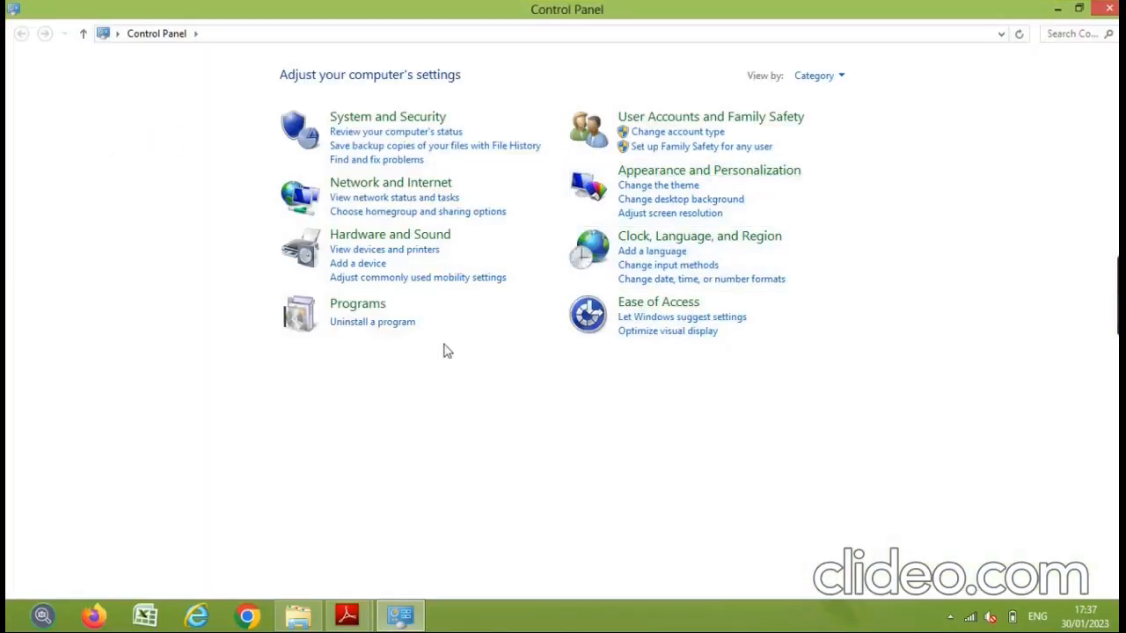
{"action": "mouse_move", "coordinate": [800, 341]}
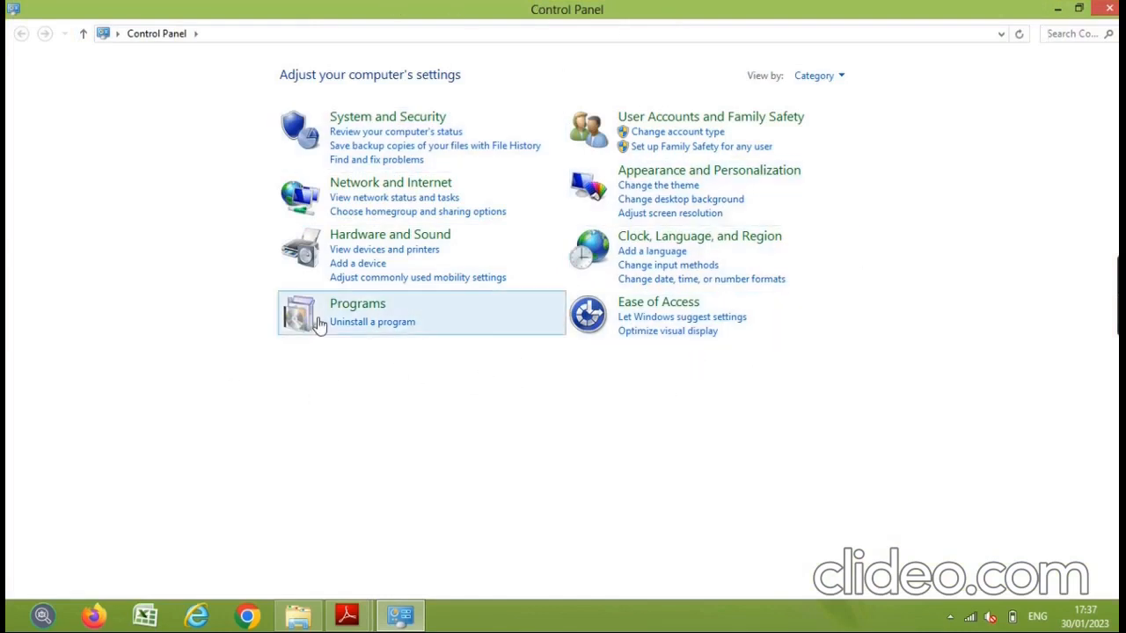
{"action": "mouse_move", "coordinate": [549, 155]}
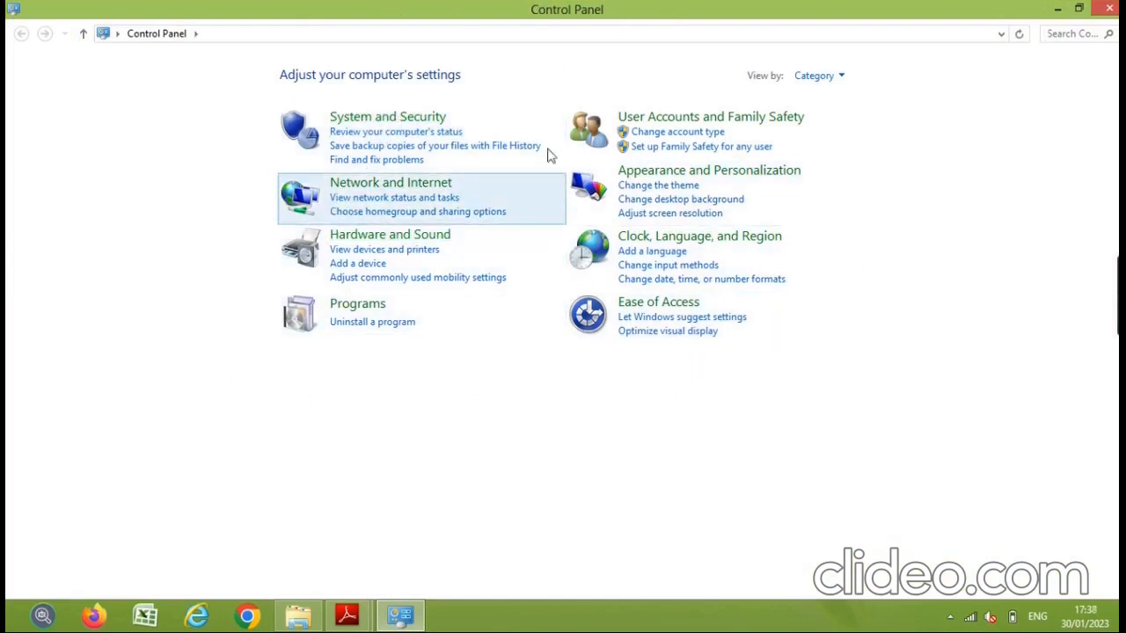
{"action": "mouse_move", "coordinate": [409, 120]}
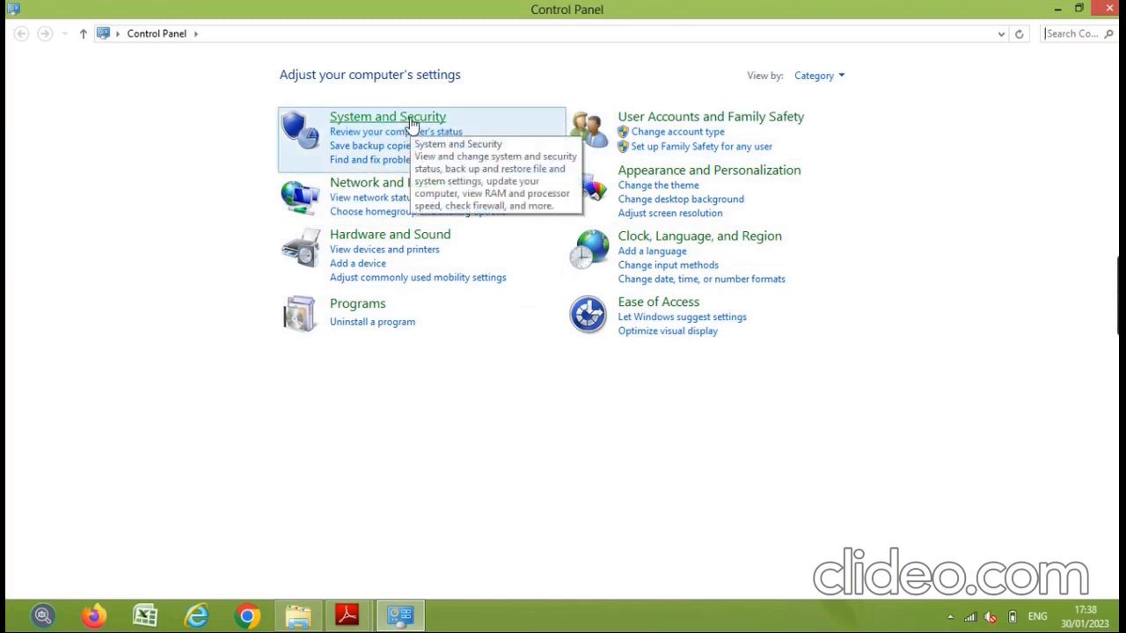
Go into System and Security and choose the System entry.
{"action": "left_click", "coordinate": [387, 116]}
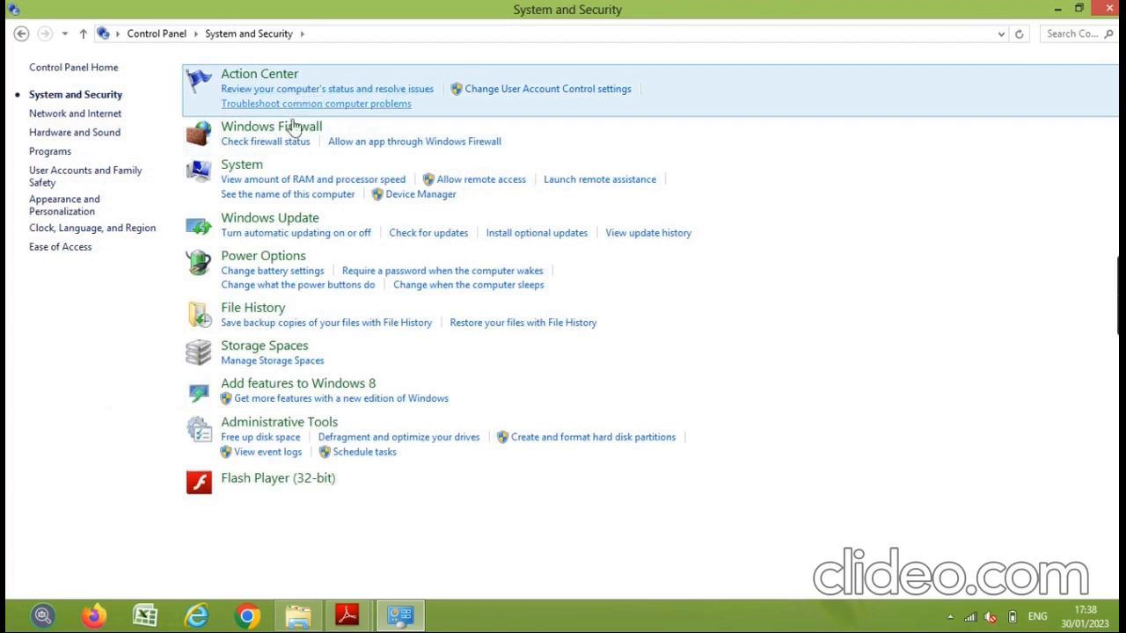
{"action": "mouse_move", "coordinate": [295, 507]}
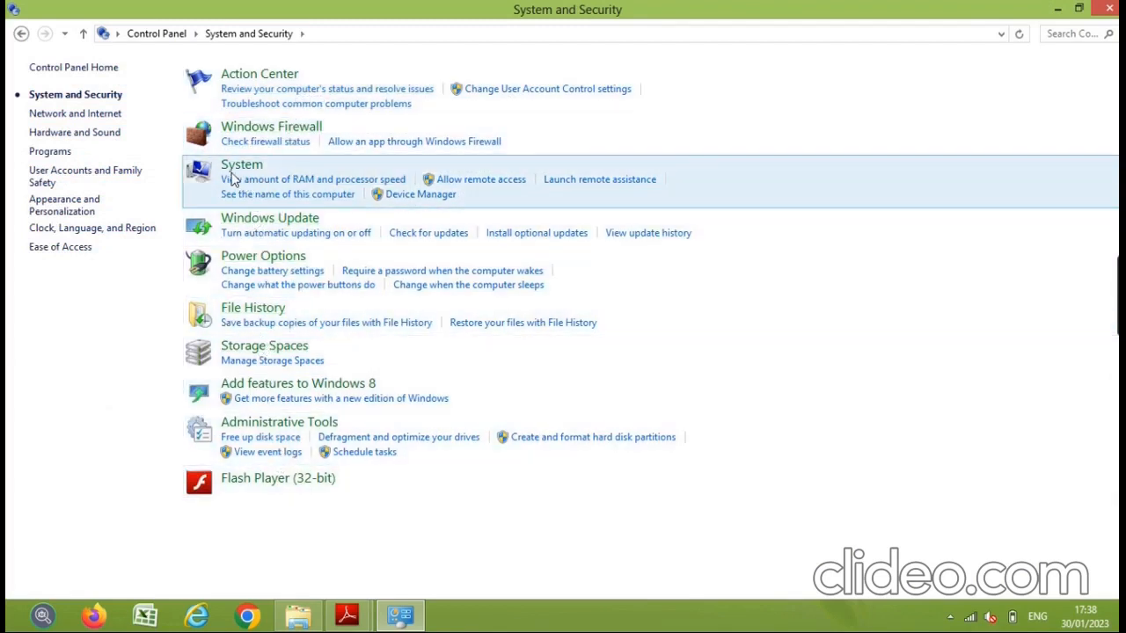
{"action": "mouse_move", "coordinate": [232, 183]}
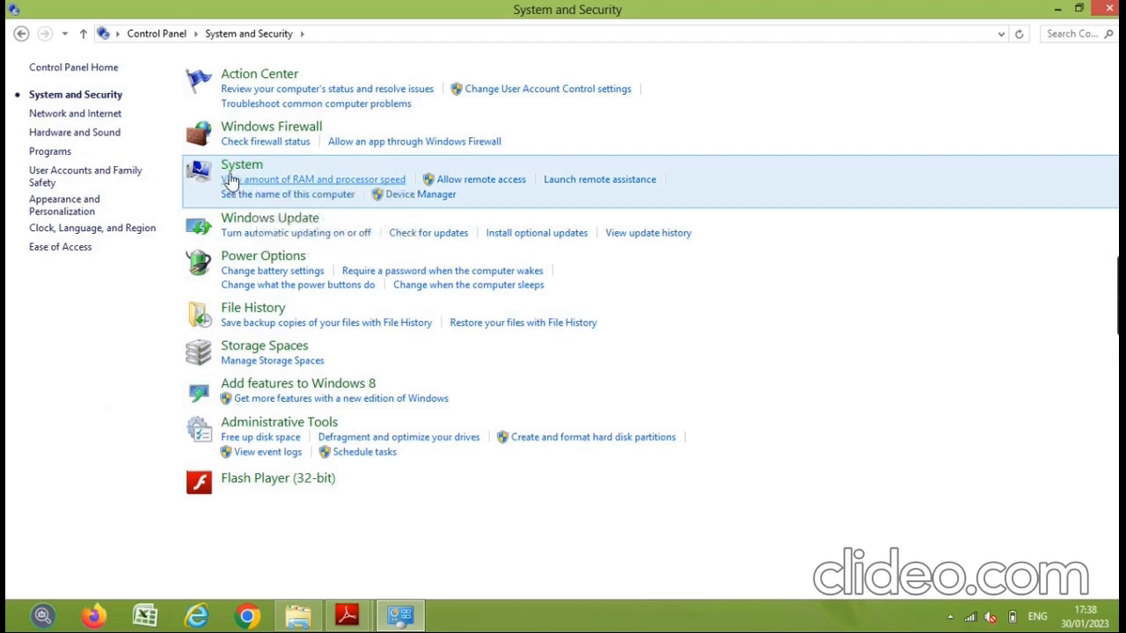
{"action": "mouse_move", "coordinate": [243, 166]}
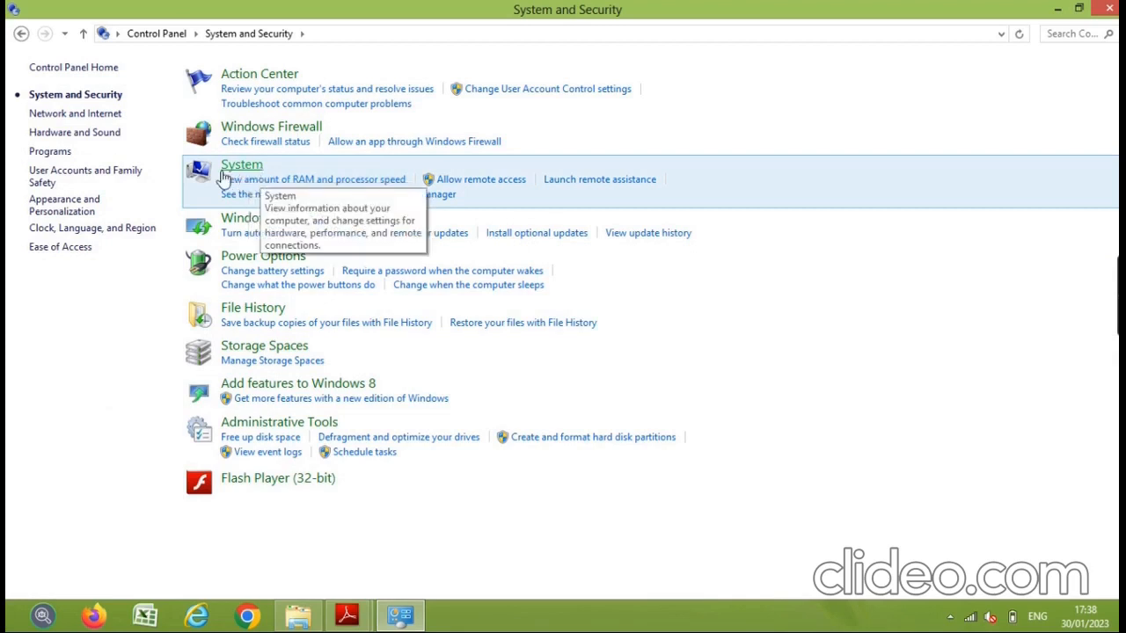
{"action": "mouse_move", "coordinate": [263, 176]}
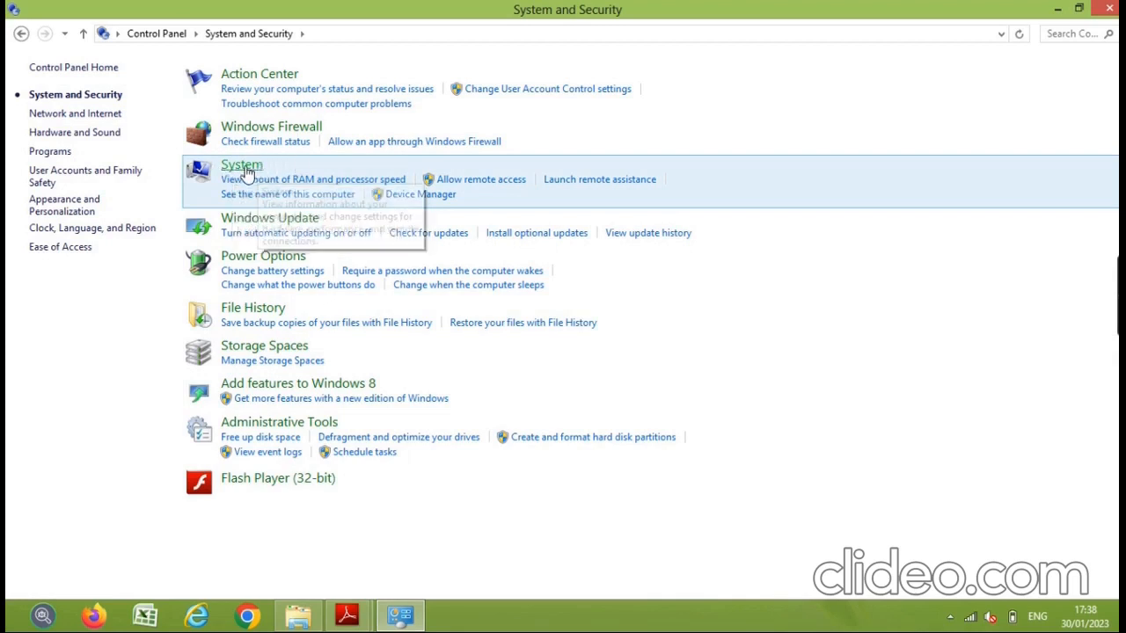
{"action": "left_click", "coordinate": [243, 165]}
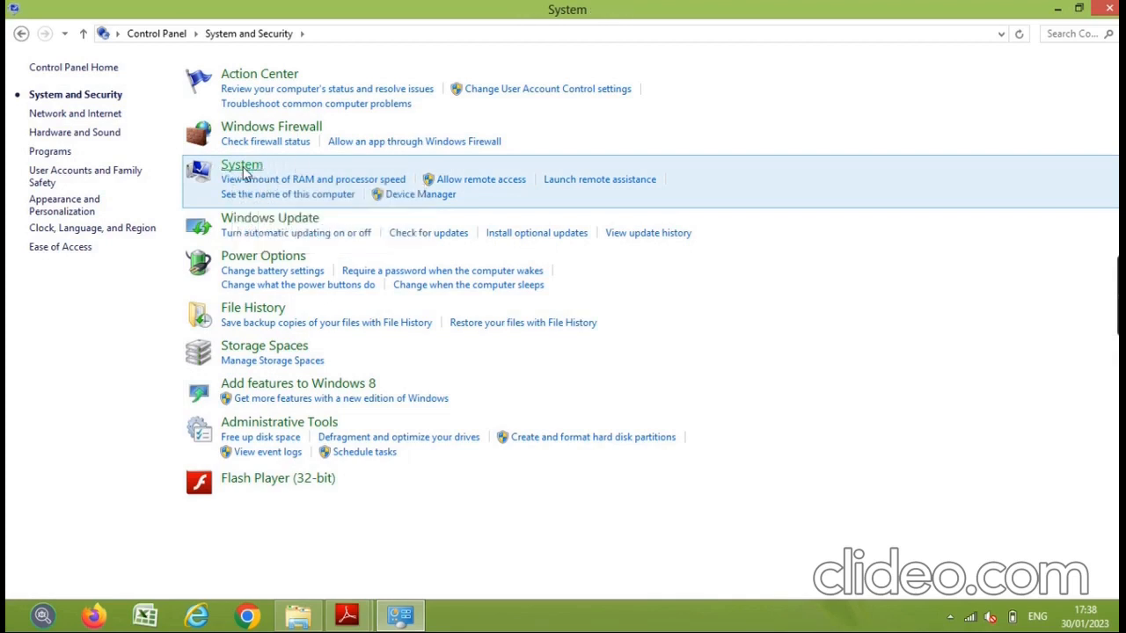
View the System page listing Intel Core i3-2328M, 2.00 GB RAM and 64-bit Windows 8.
{"action": "left_click", "coordinate": [241, 166]}
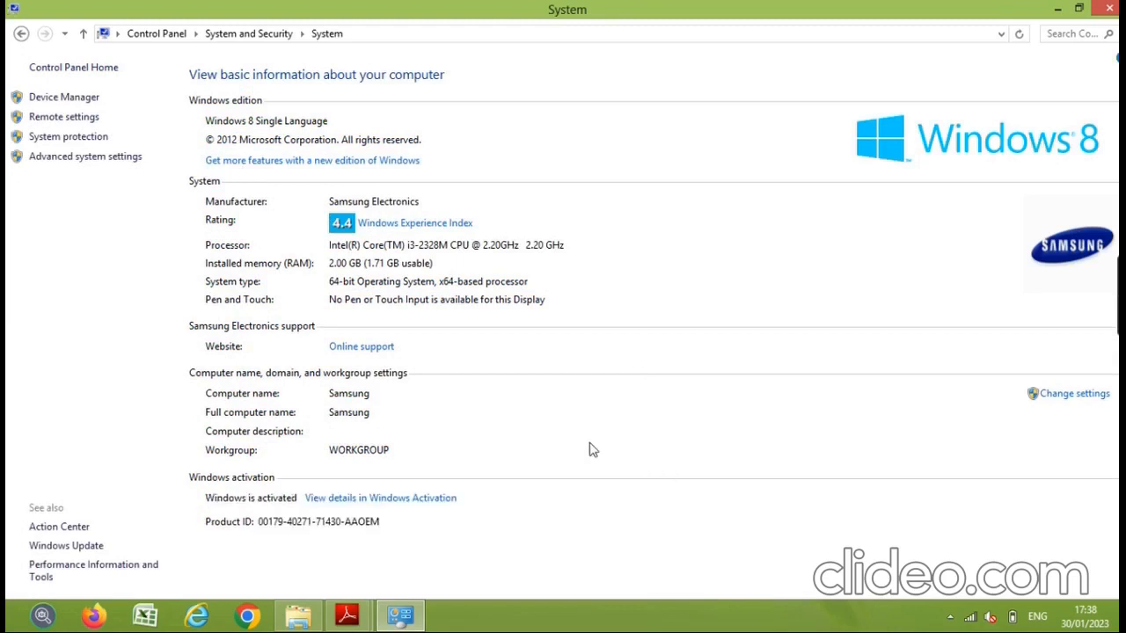
{"action": "mouse_move", "coordinate": [1013, 174]}
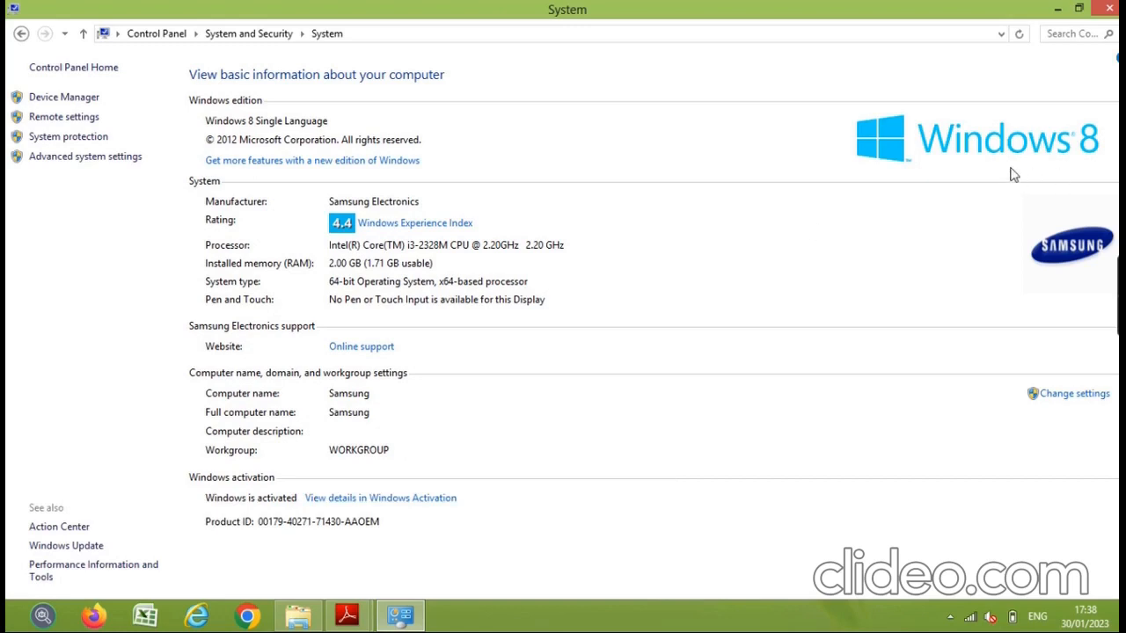
{"action": "mouse_move", "coordinate": [1105, 155]}
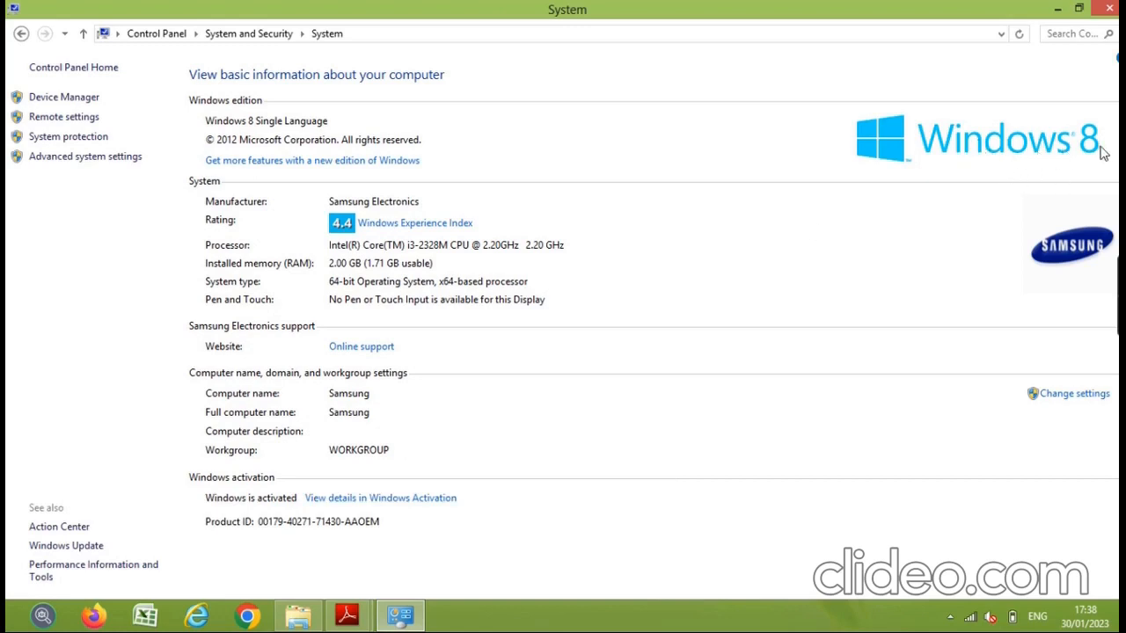
{"action": "mouse_move", "coordinate": [1075, 283]}
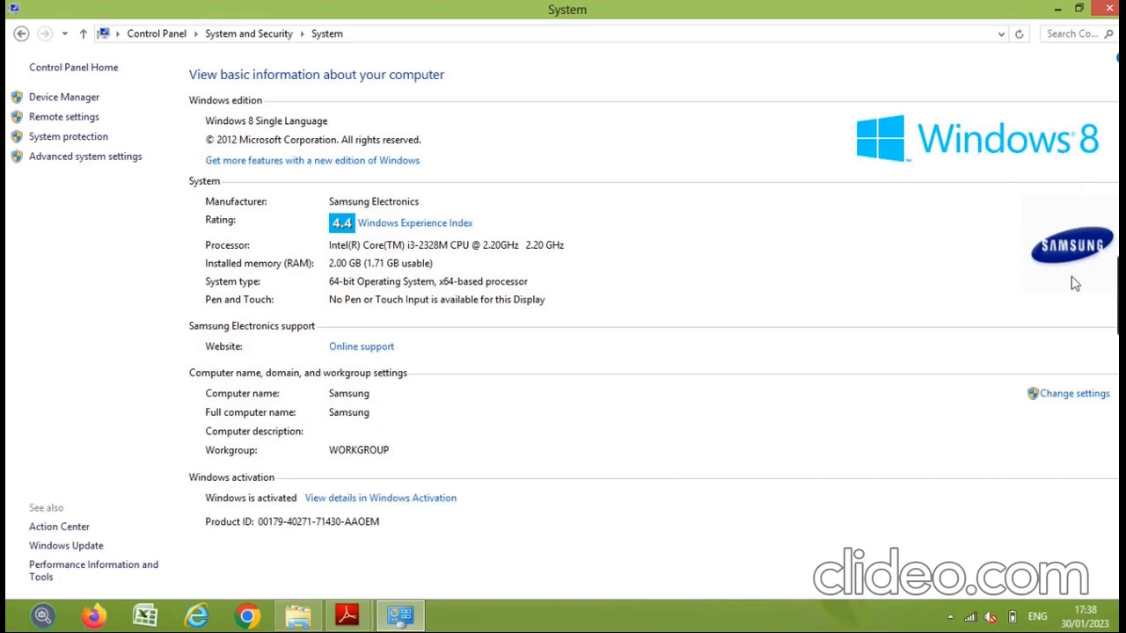
{"action": "mouse_move", "coordinate": [1059, 232]}
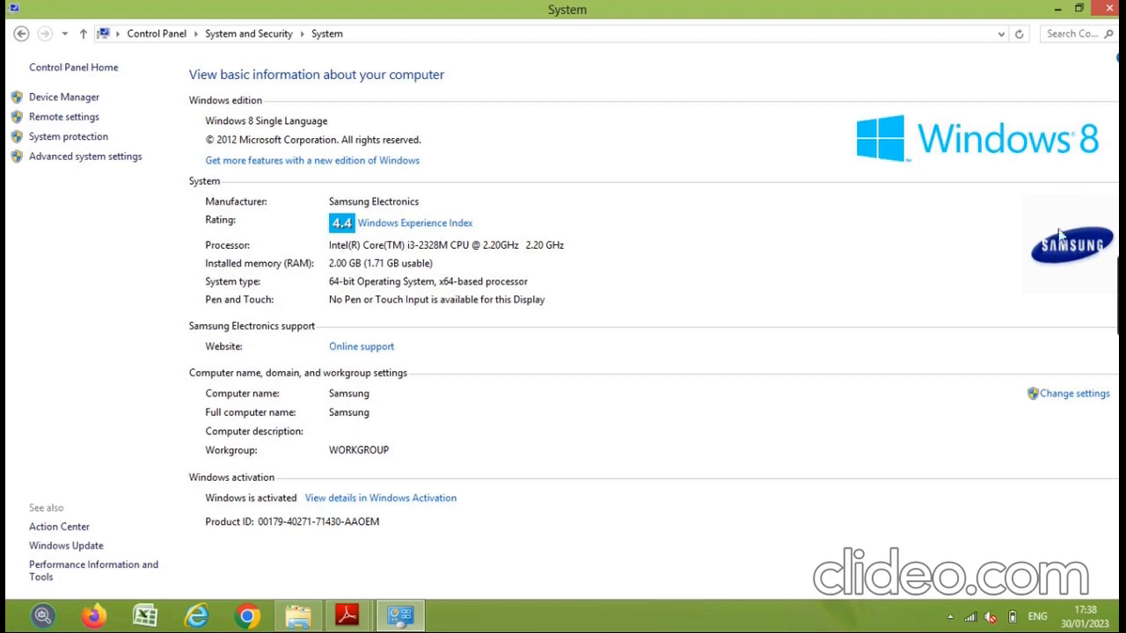
{"action": "mouse_move", "coordinate": [1076, 267]}
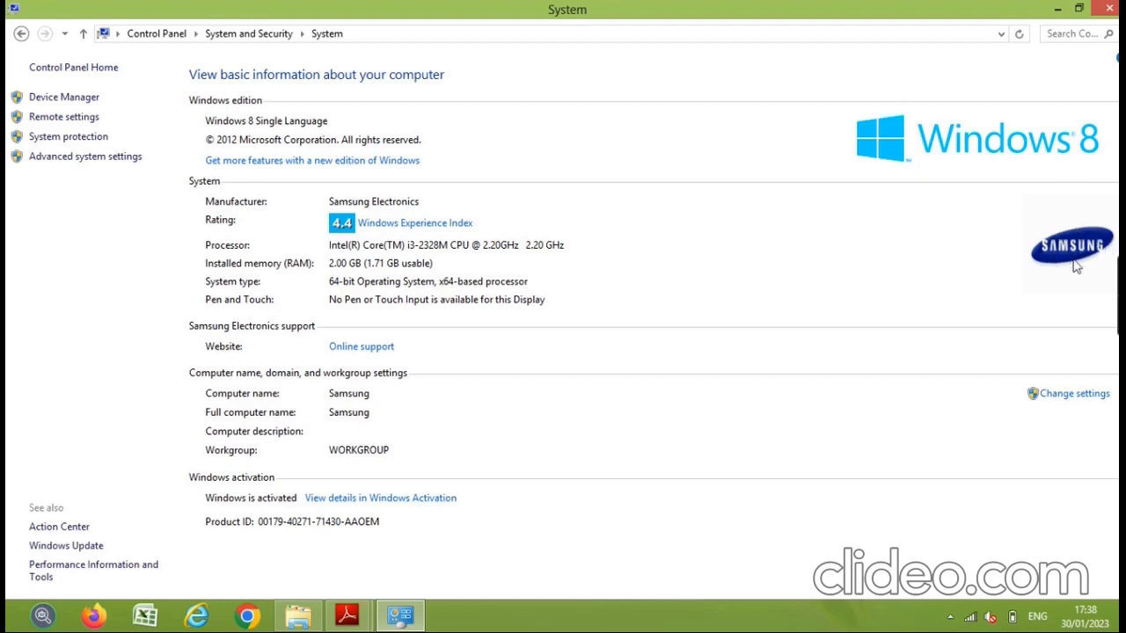
{"action": "mouse_move", "coordinate": [210, 192]}
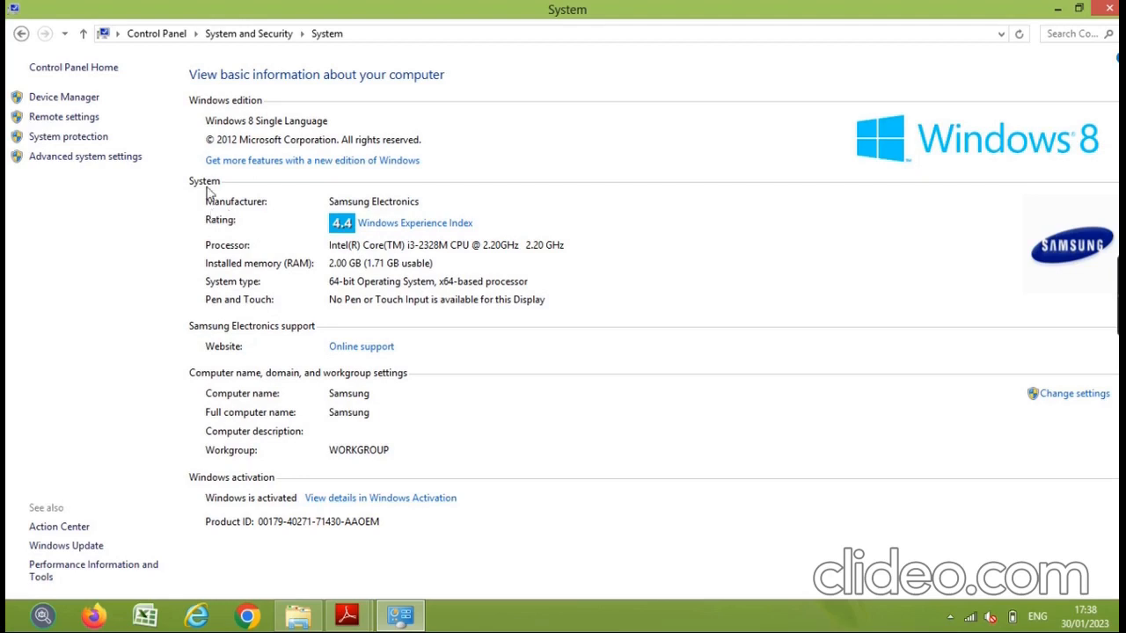
{"action": "mouse_move", "coordinate": [232, 216]}
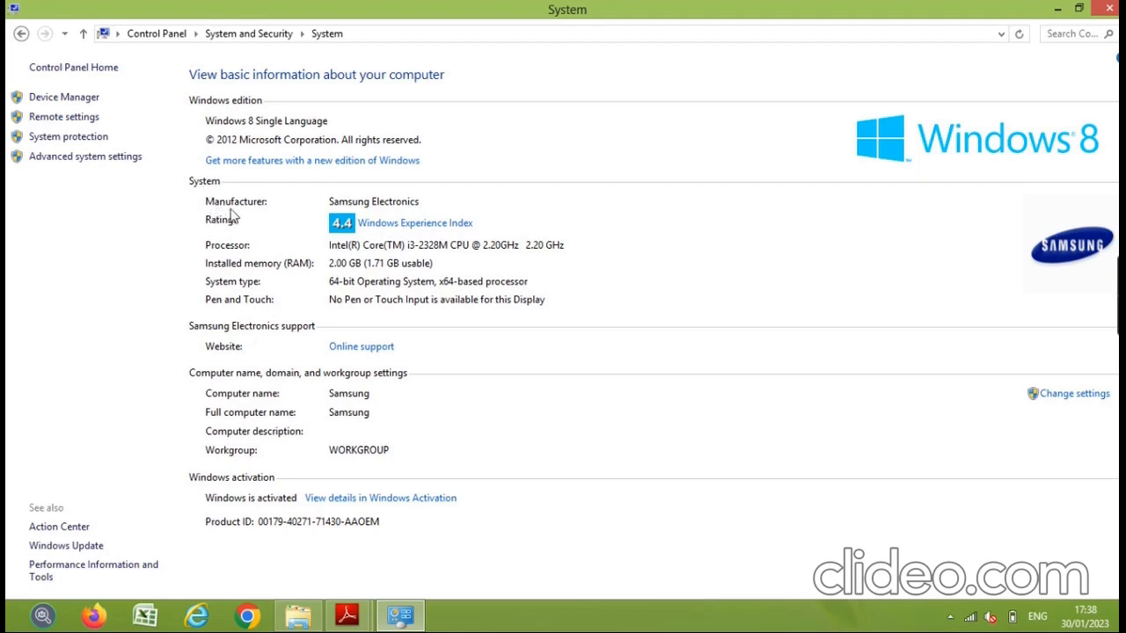
{"action": "mouse_move", "coordinate": [401, 214]}
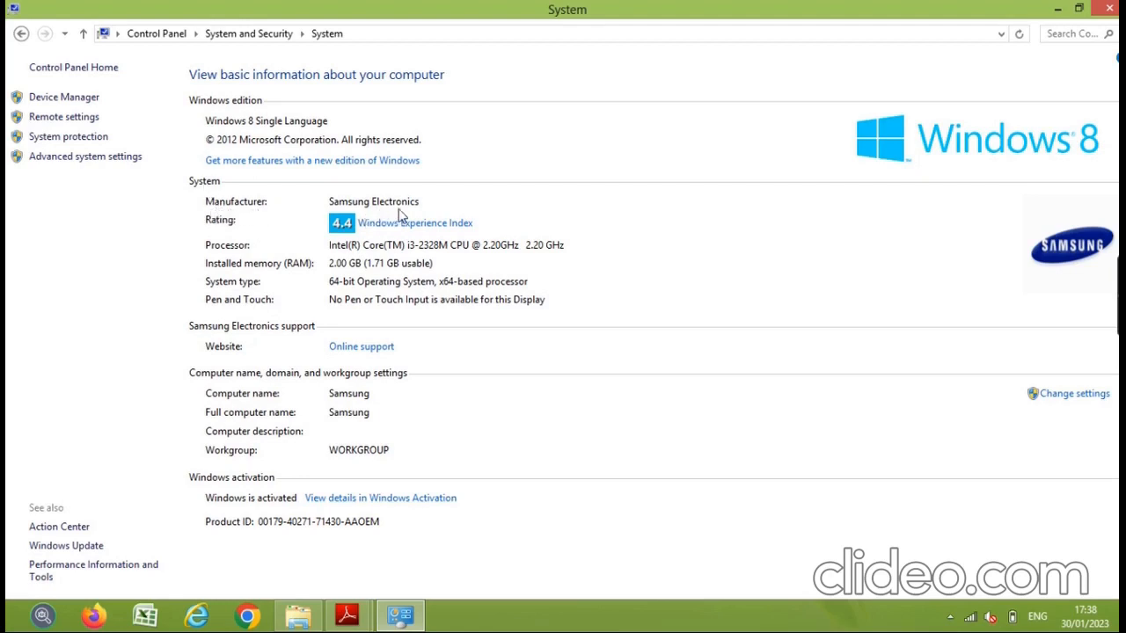
{"action": "mouse_move", "coordinate": [257, 230]}
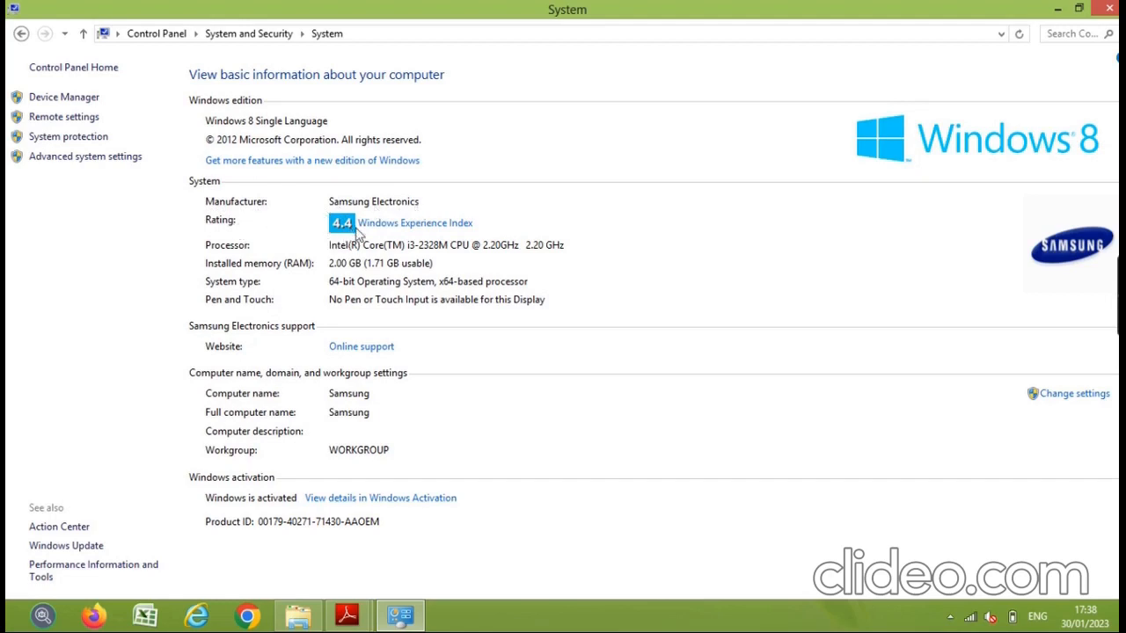
{"action": "mouse_move", "coordinate": [291, 262]}
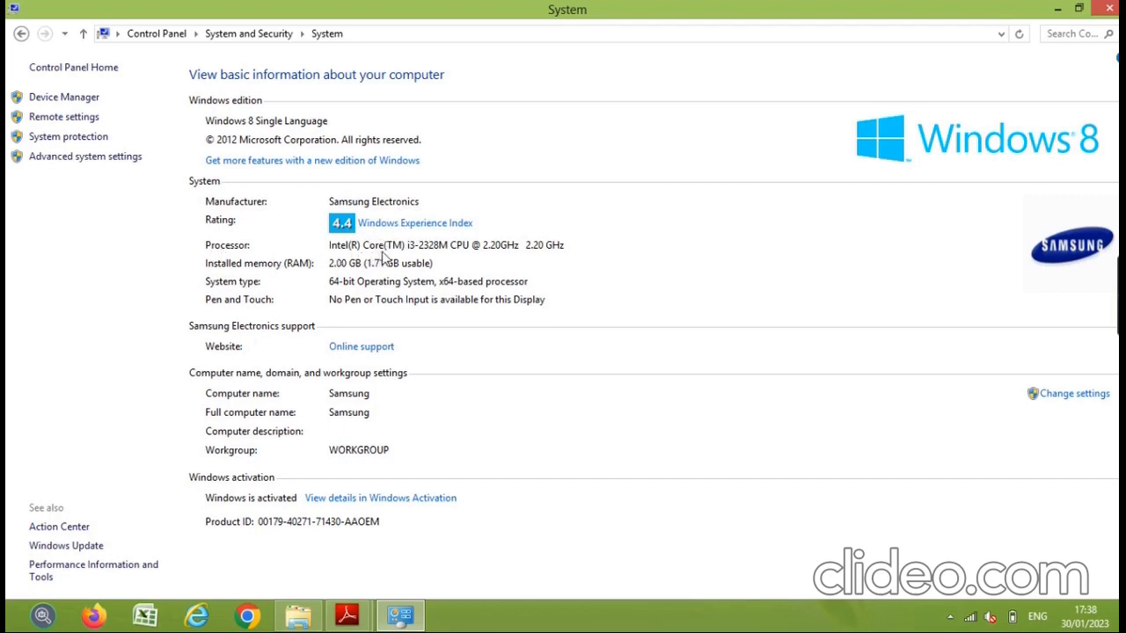
{"action": "mouse_move", "coordinate": [415, 257]}
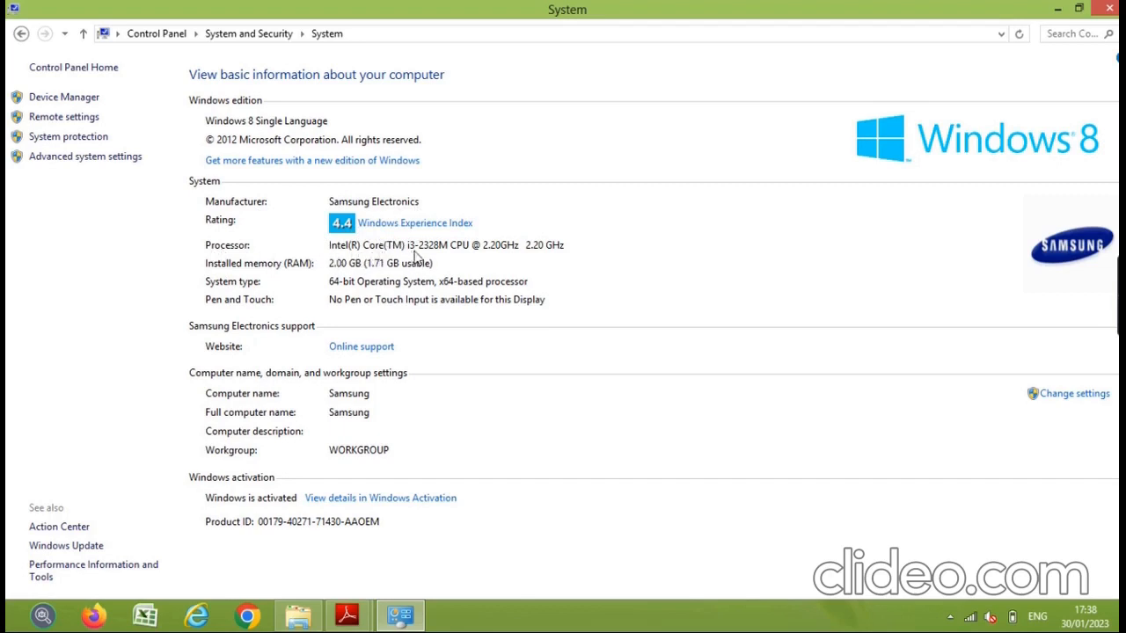
{"action": "mouse_move", "coordinate": [447, 255]}
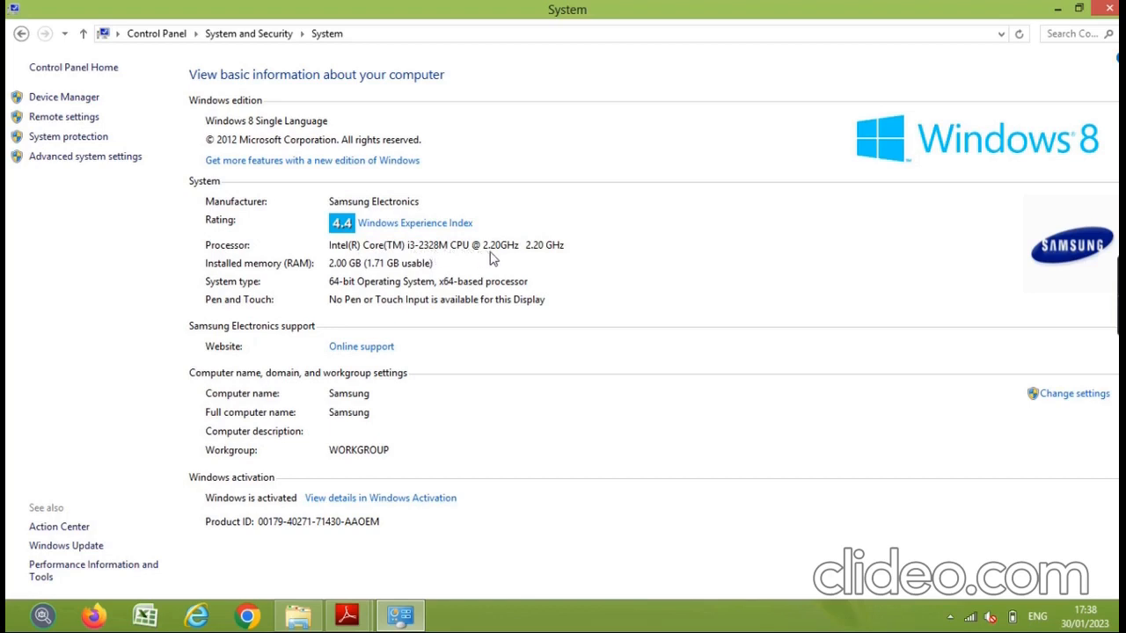
{"action": "mouse_move", "coordinate": [514, 258]}
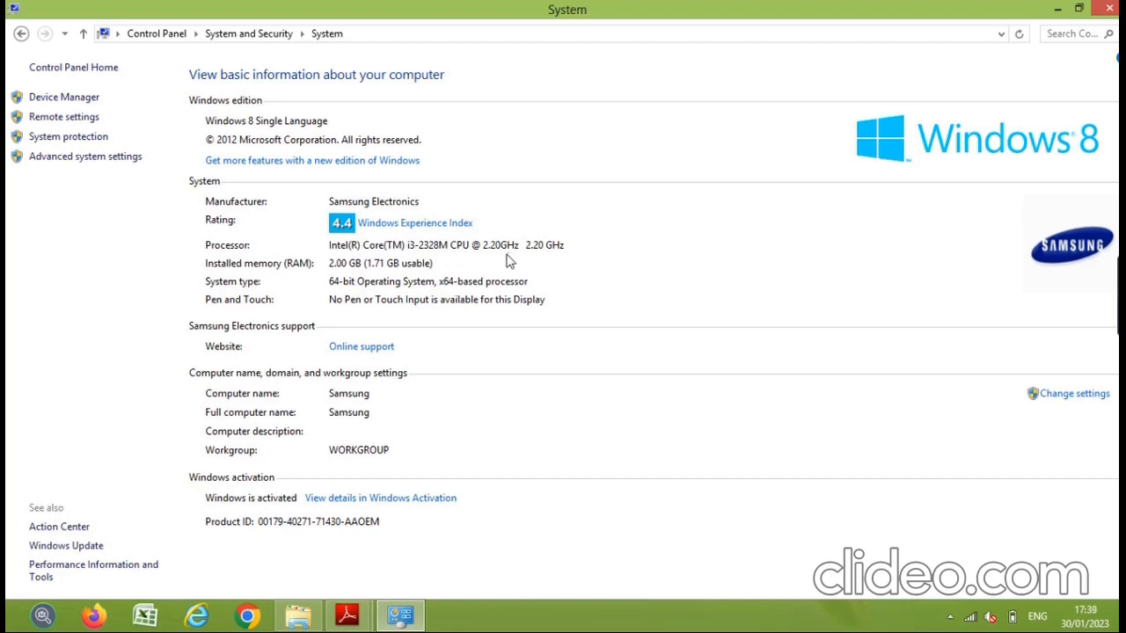
{"action": "mouse_move", "coordinate": [280, 278]}
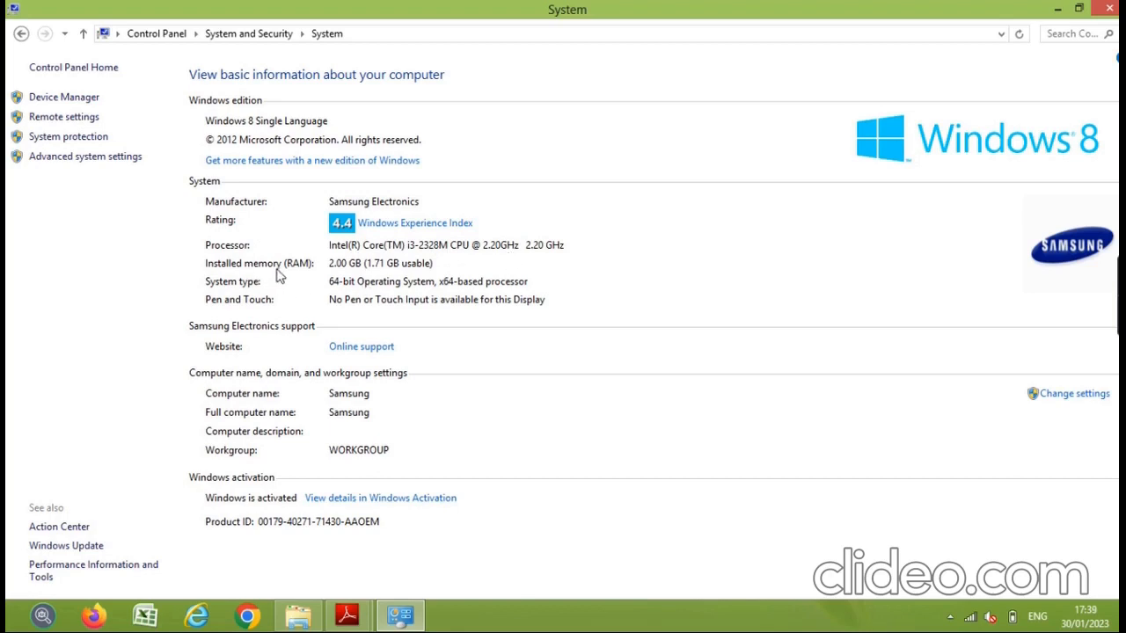
{"action": "mouse_move", "coordinate": [324, 275]}
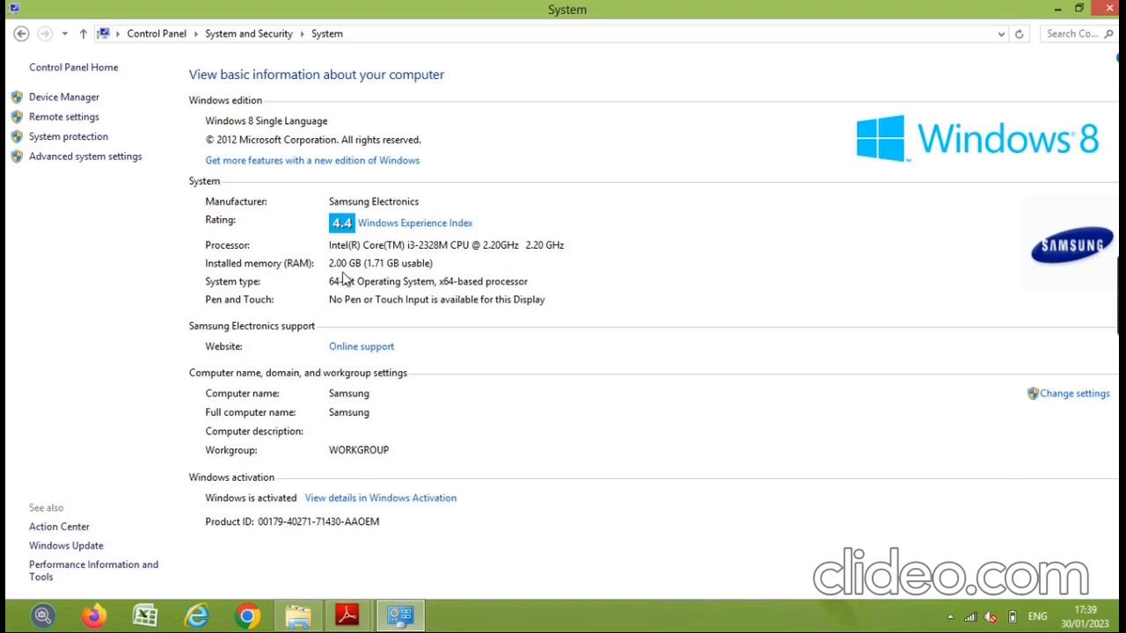
{"action": "mouse_move", "coordinate": [401, 275]}
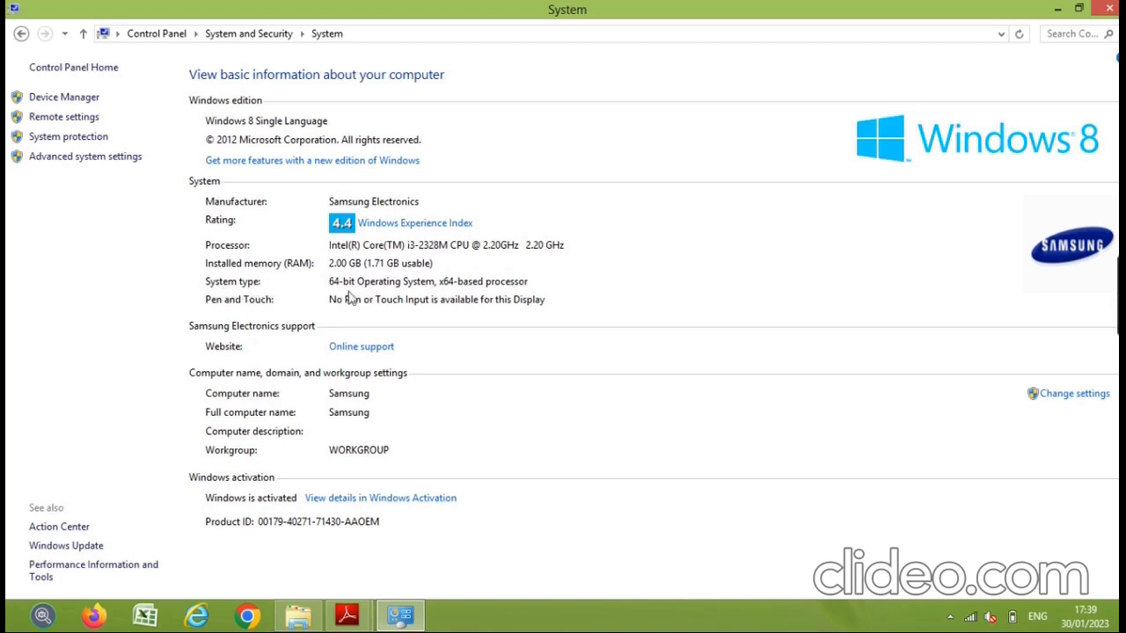
{"action": "mouse_move", "coordinate": [473, 296]}
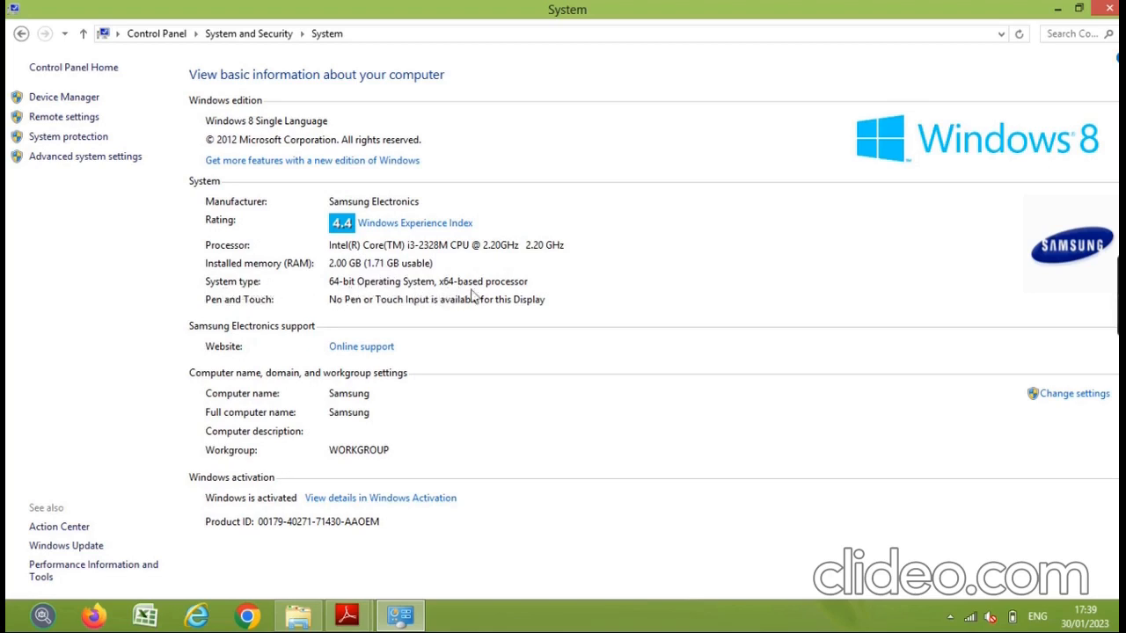
{"action": "mouse_move", "coordinate": [903, 187]}
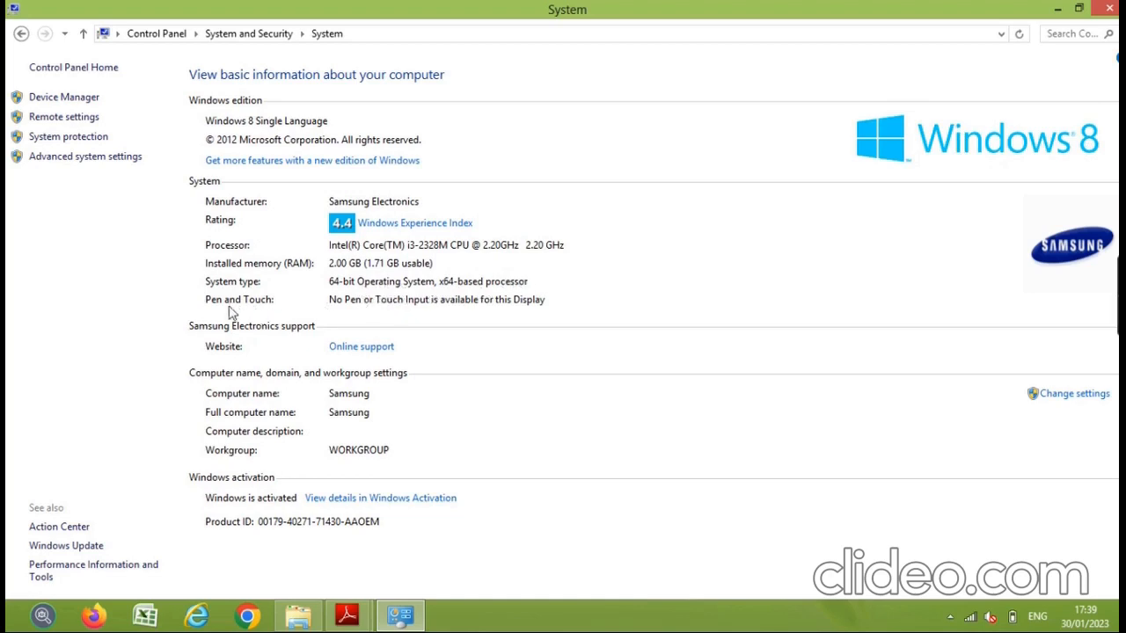
{"action": "mouse_move", "coordinate": [344, 317]}
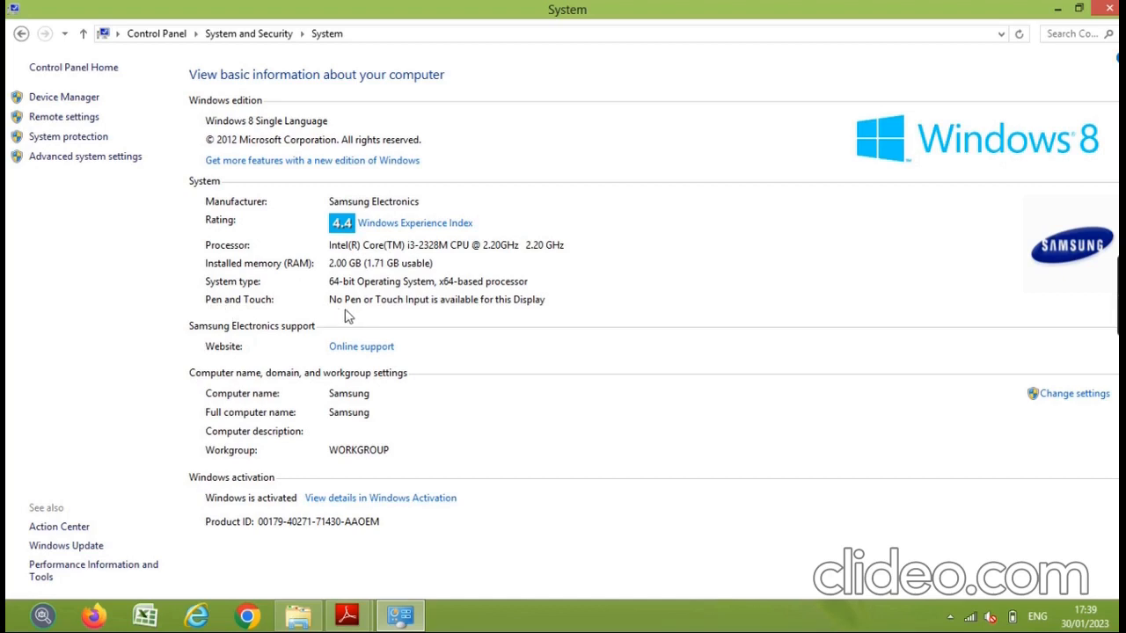
{"action": "mouse_move", "coordinate": [382, 309]}
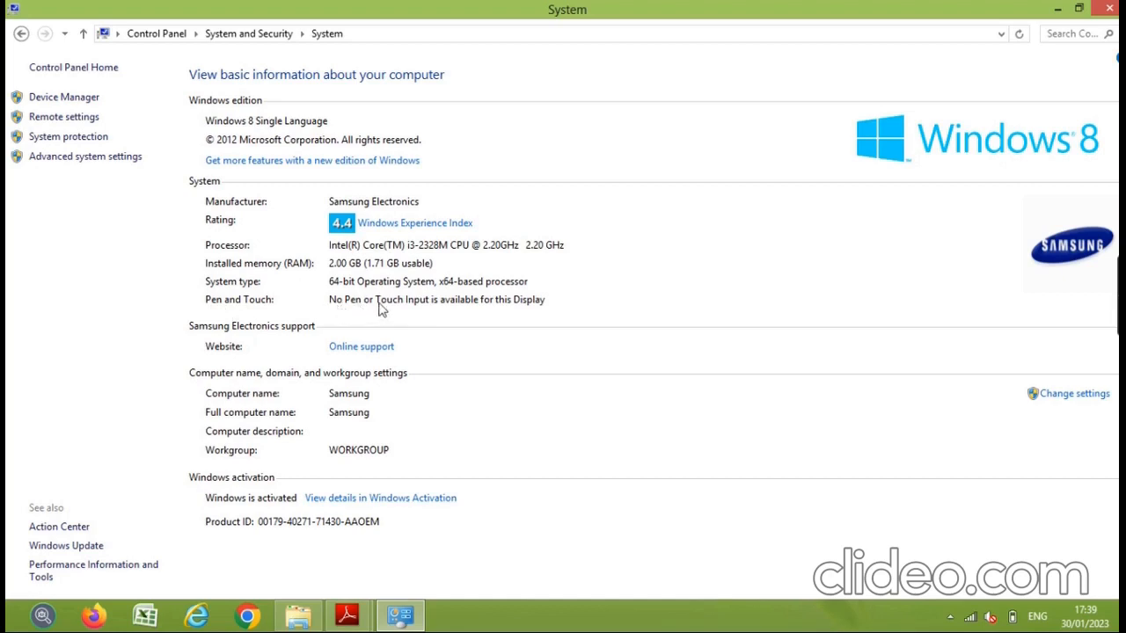
{"action": "mouse_move", "coordinate": [438, 313]}
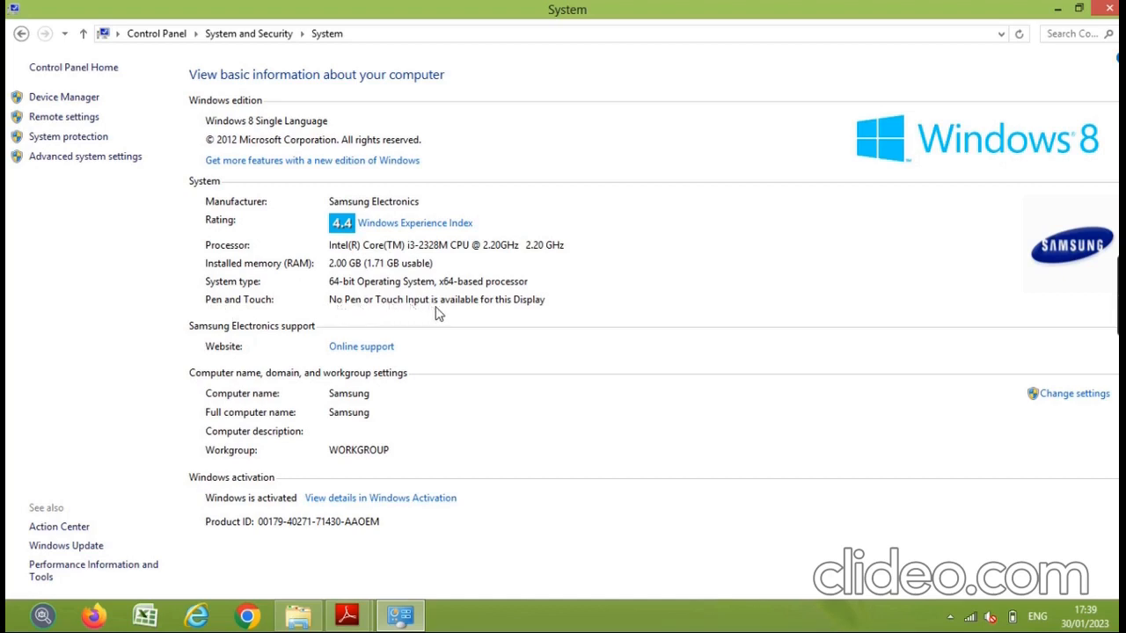
{"action": "mouse_move", "coordinate": [343, 309]}
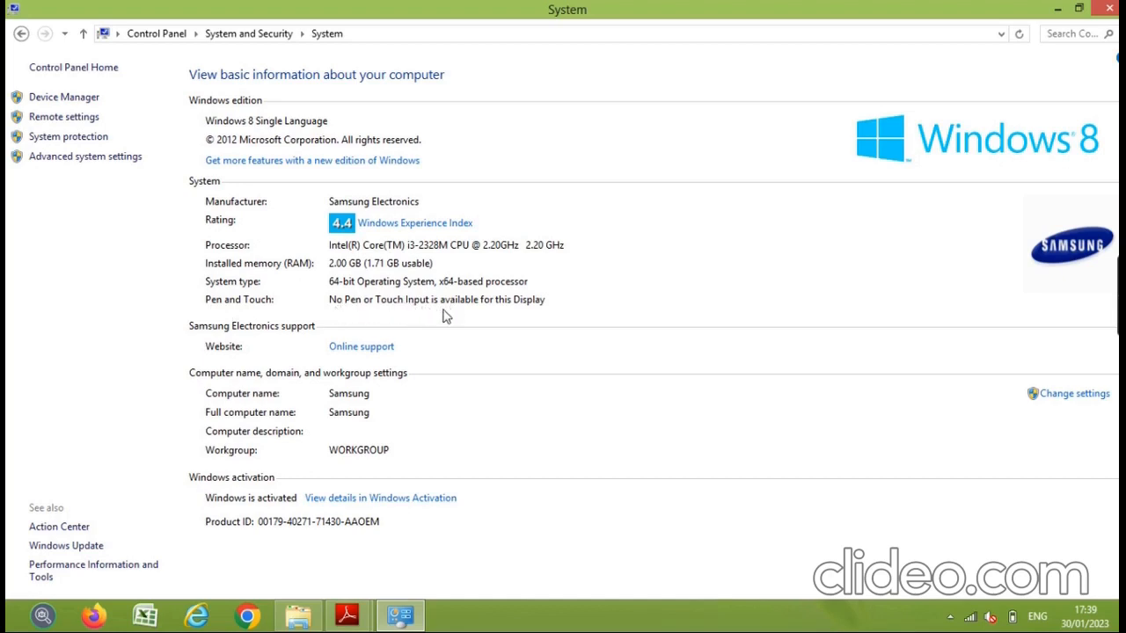
{"action": "mouse_move", "coordinate": [524, 313]}
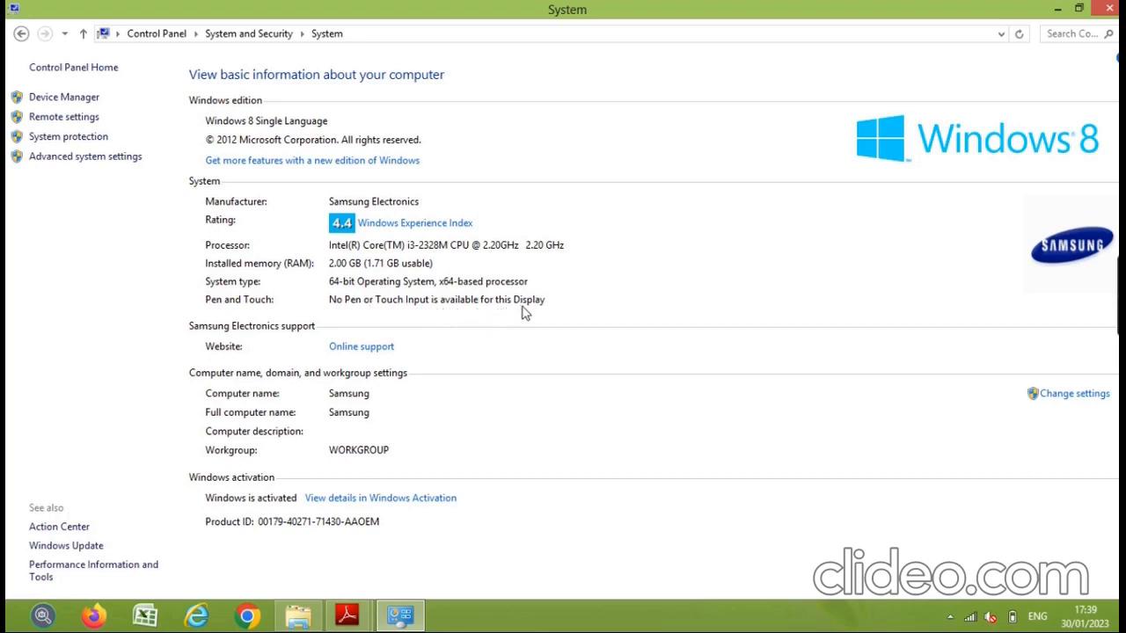
{"action": "mouse_move", "coordinate": [465, 421]}
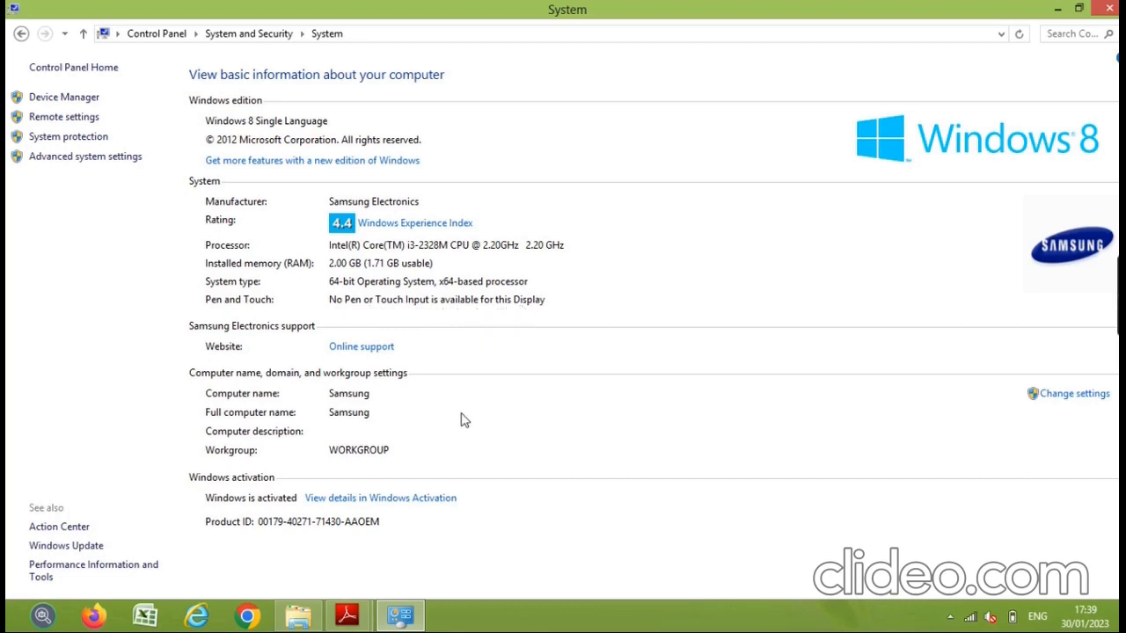
{"action": "mouse_move", "coordinate": [450, 292]}
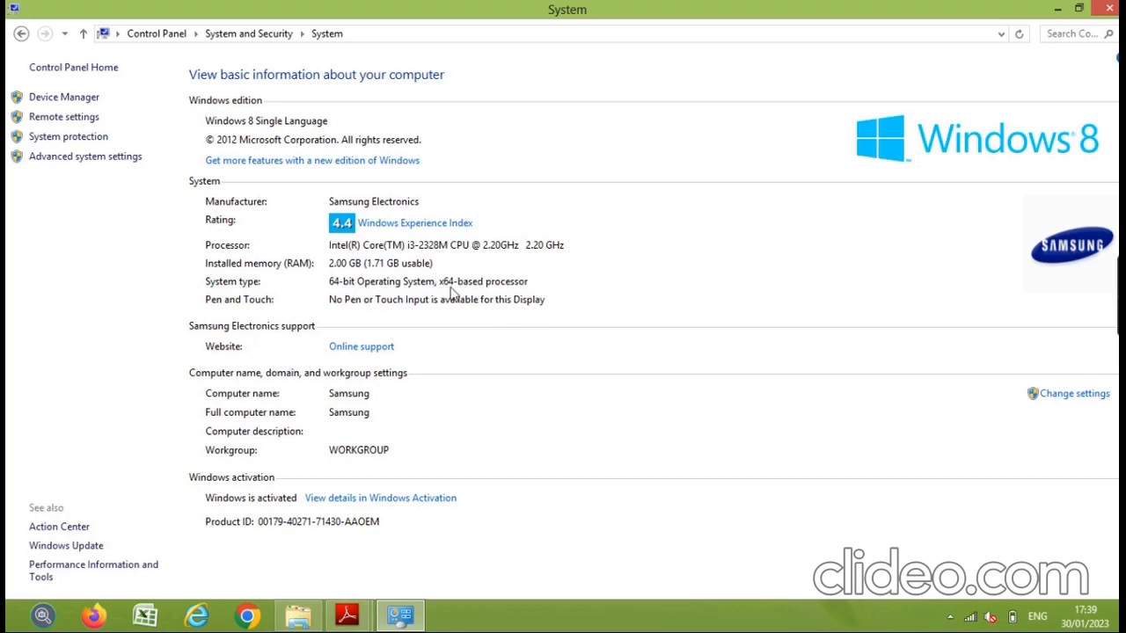
{"action": "mouse_move", "coordinate": [524, 363]}
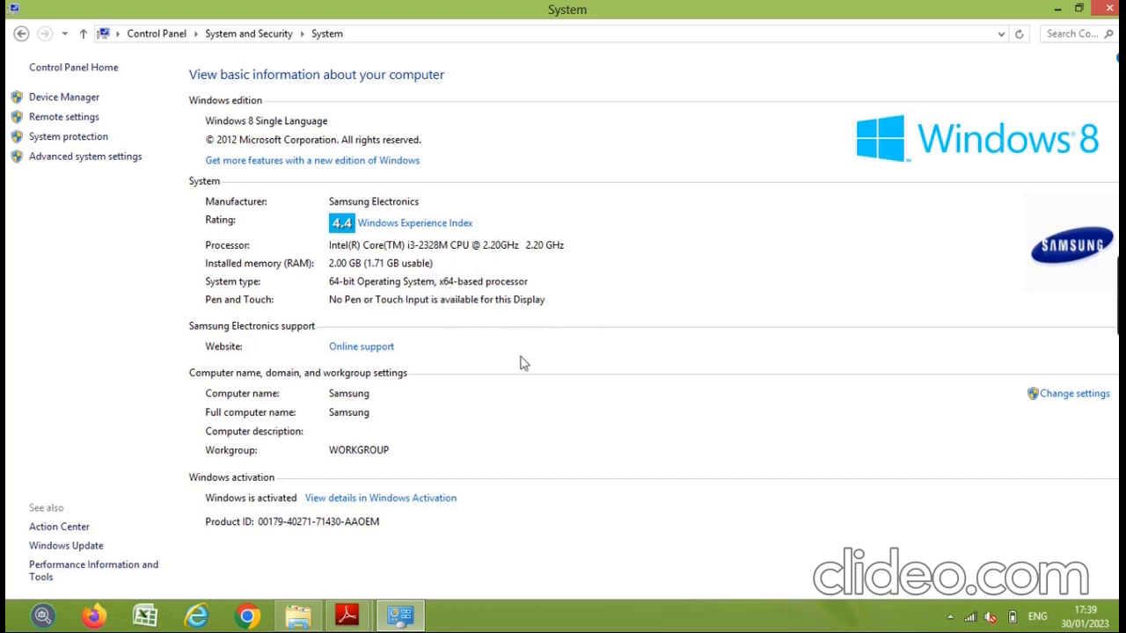
{"action": "mouse_move", "coordinate": [442, 457]}
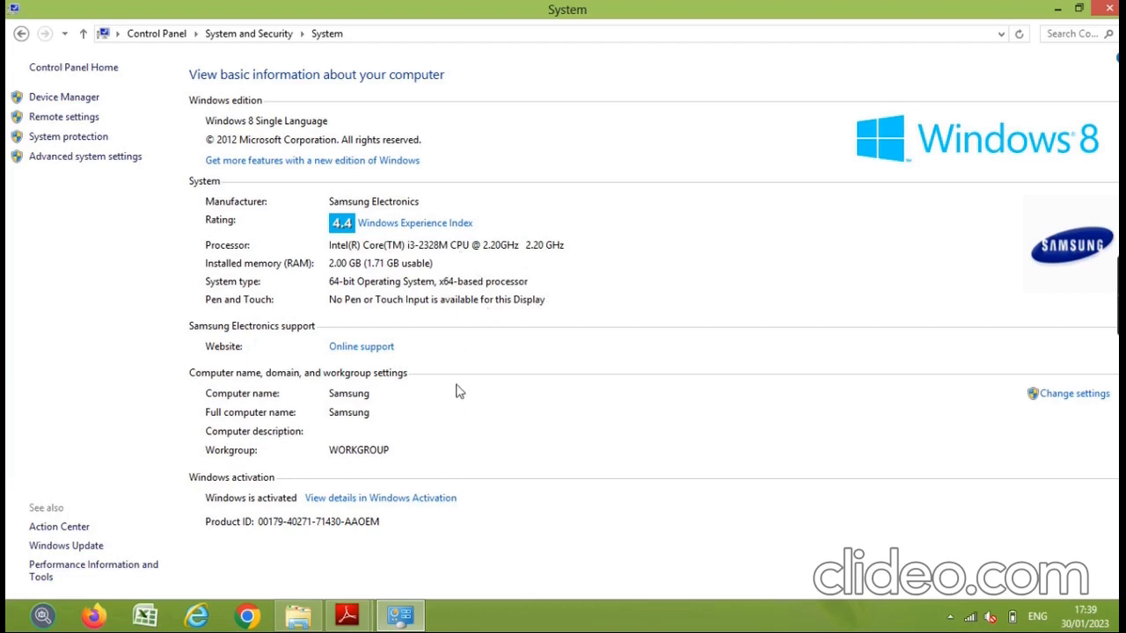
{"action": "mouse_move", "coordinate": [431, 360]}
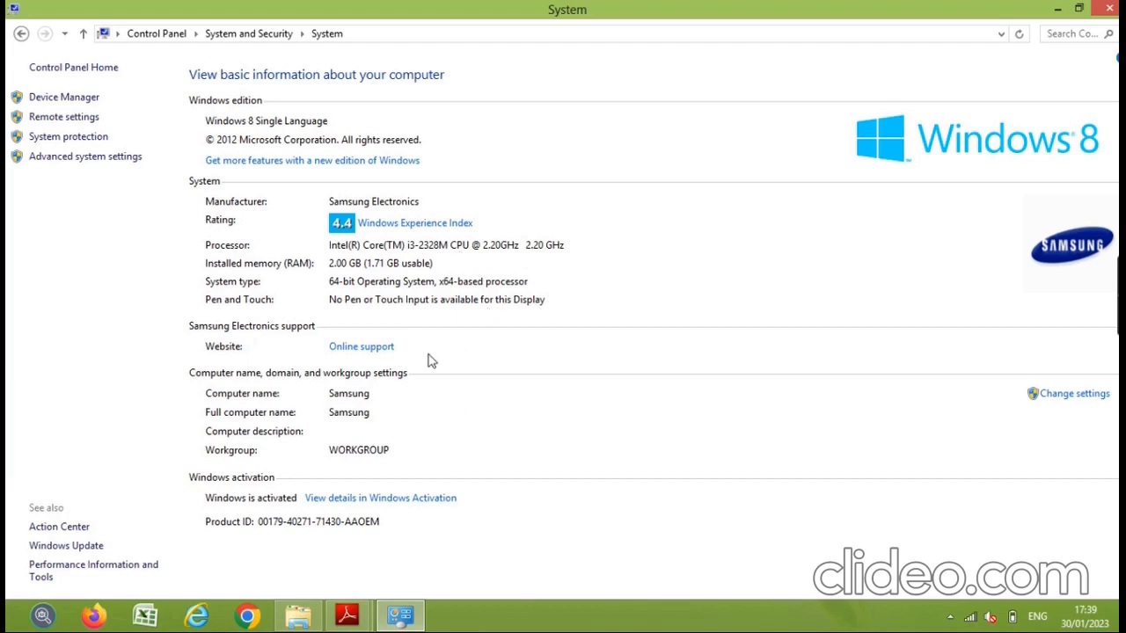
{"action": "mouse_move", "coordinate": [361, 616]}
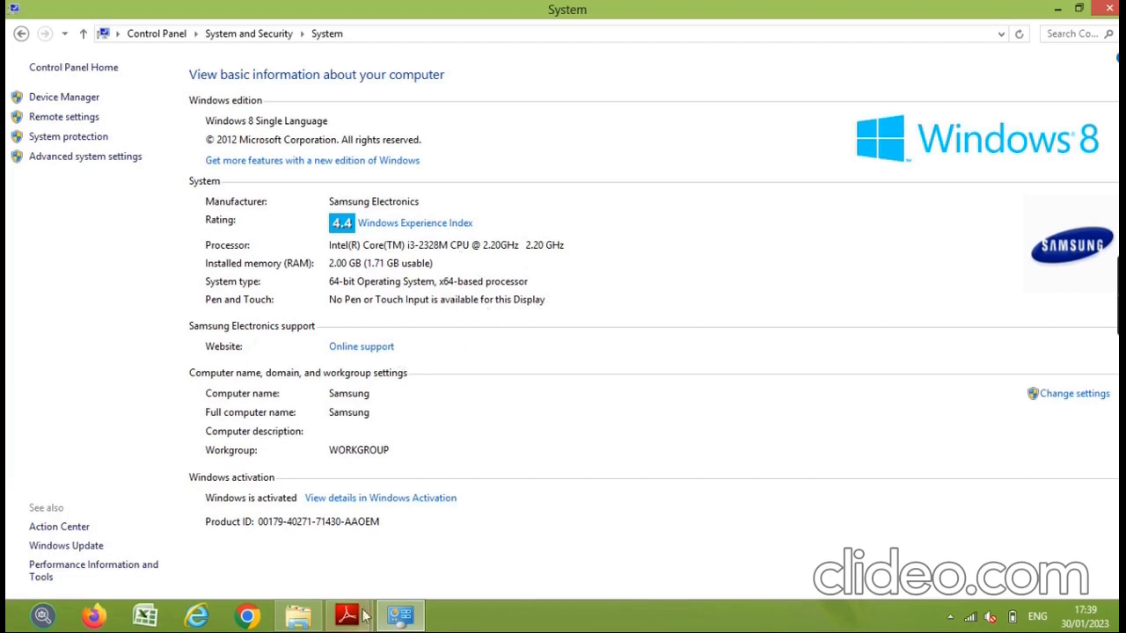
Bring the syllabus PDF back to the front showing the Laboratory Activities list.
{"action": "left_click", "coordinate": [349, 614]}
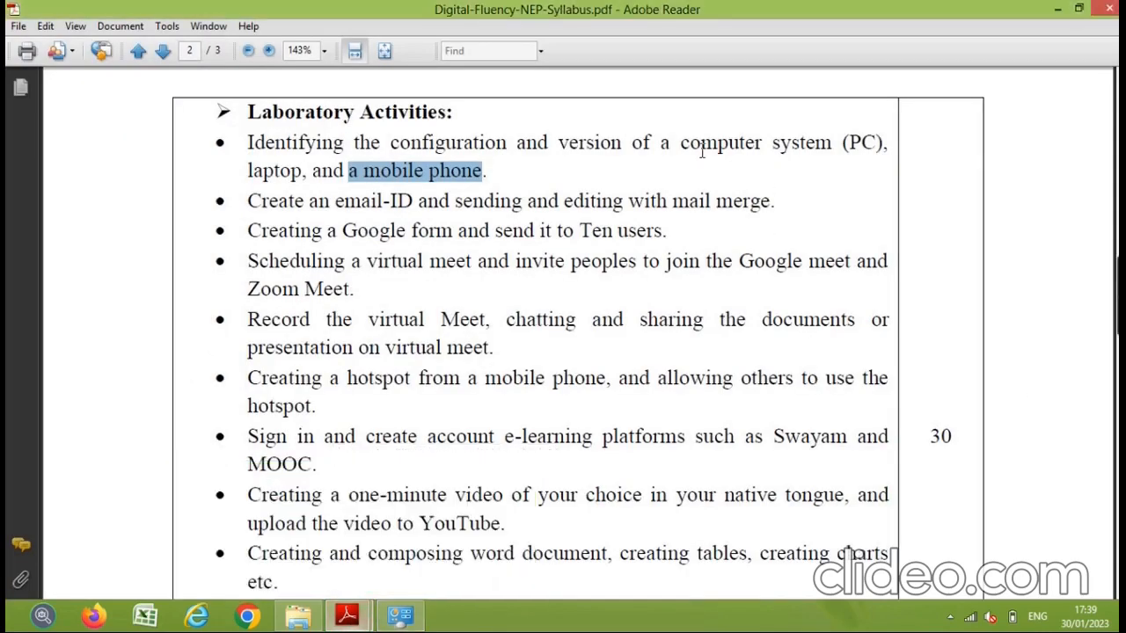
{"action": "mouse_move", "coordinate": [84, 587]}
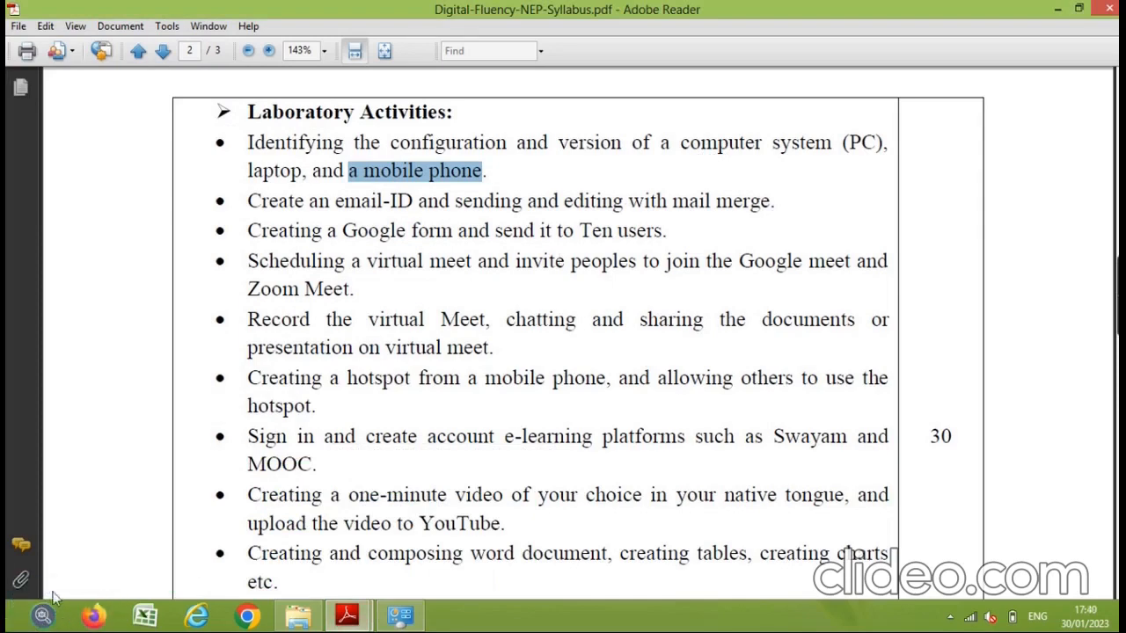
{"action": "mouse_move", "coordinate": [85, 598]}
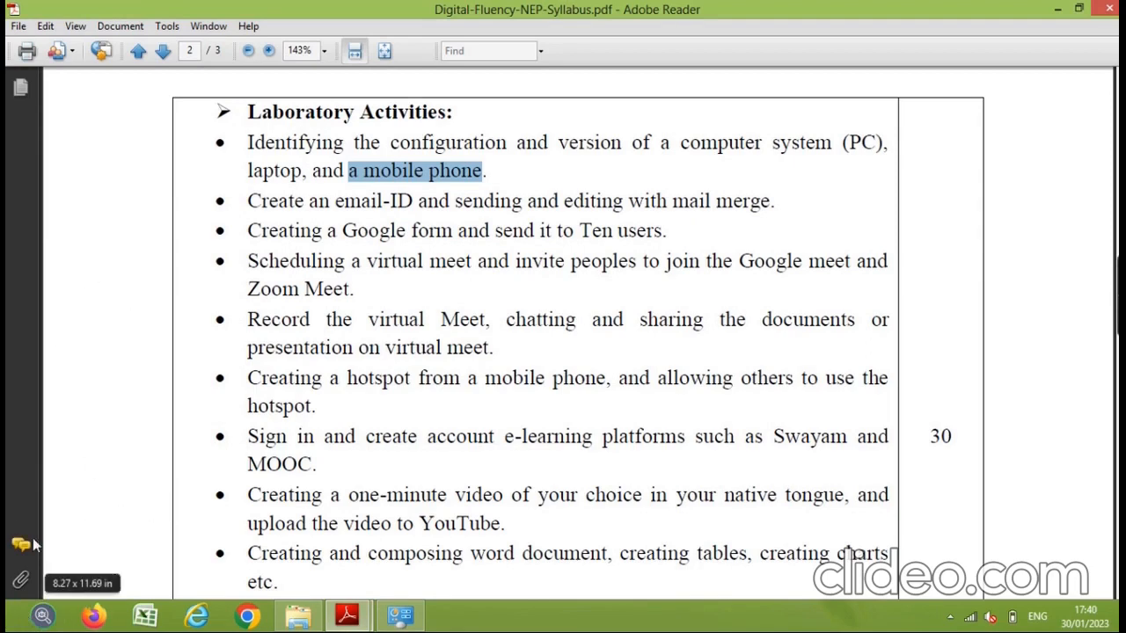
{"action": "mouse_move", "coordinate": [130, 524]}
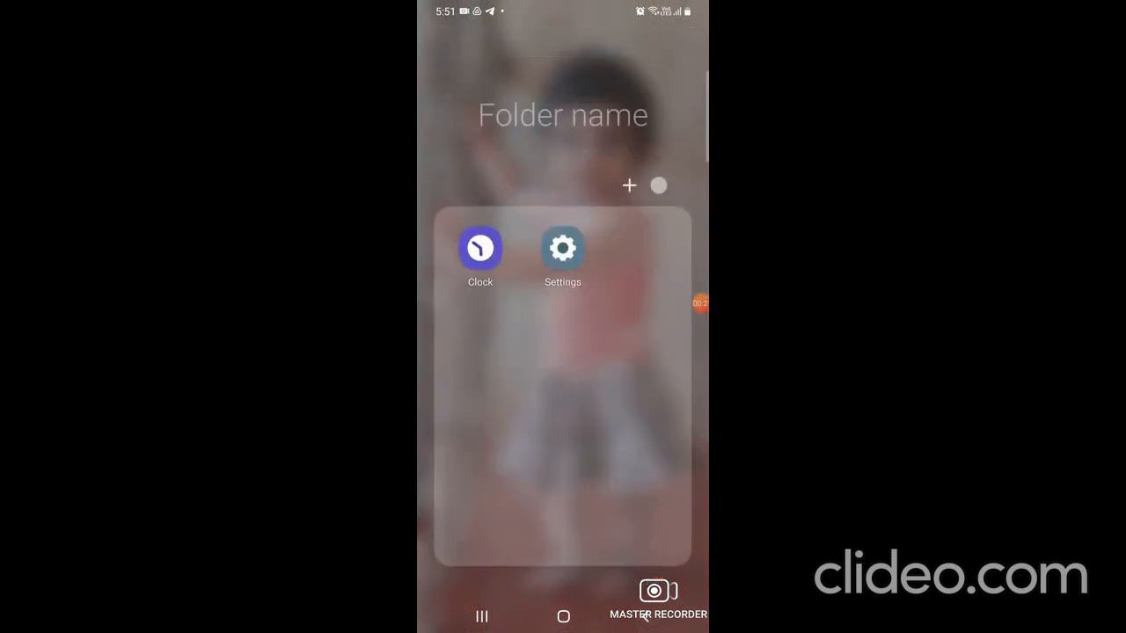
Launch the phone's Settings app and scroll the list down to About phone.
{"action": "left_click", "coordinate": [563, 246]}
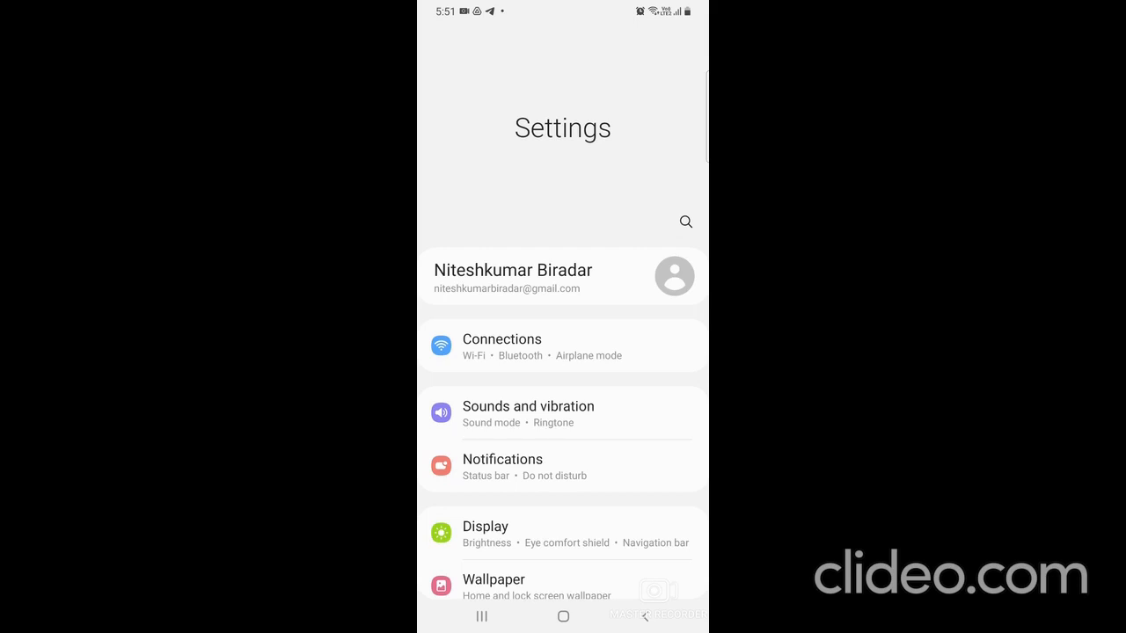
{"action": "scroll", "scroll_direction": "down", "scroll_amount": 3}
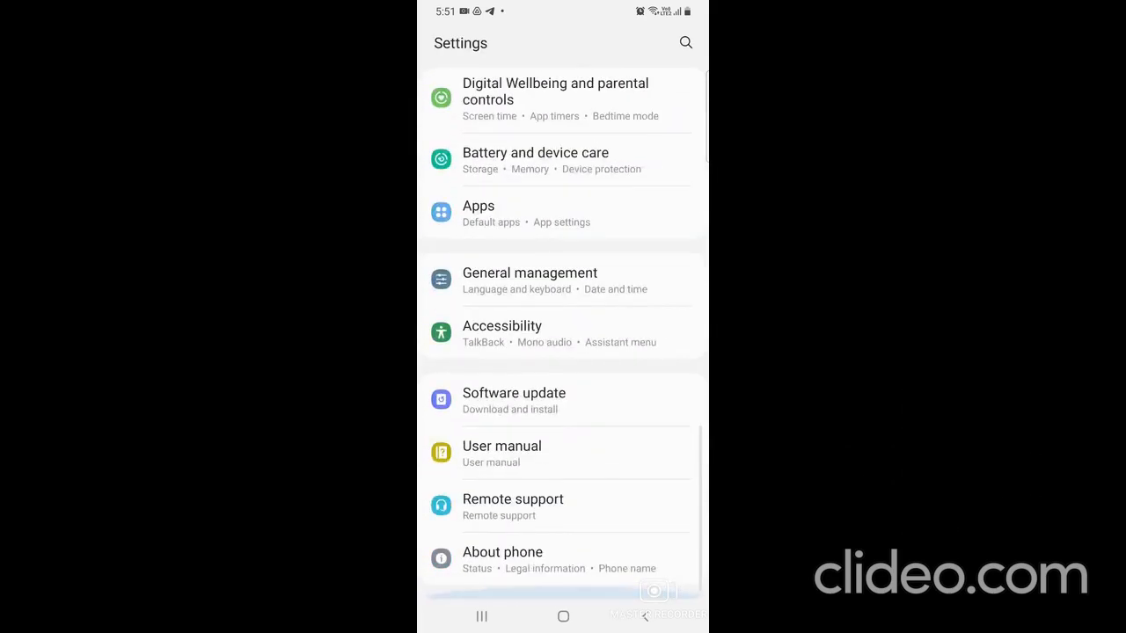
{"action": "scroll", "scroll_direction": "up", "scroll_amount": 3}
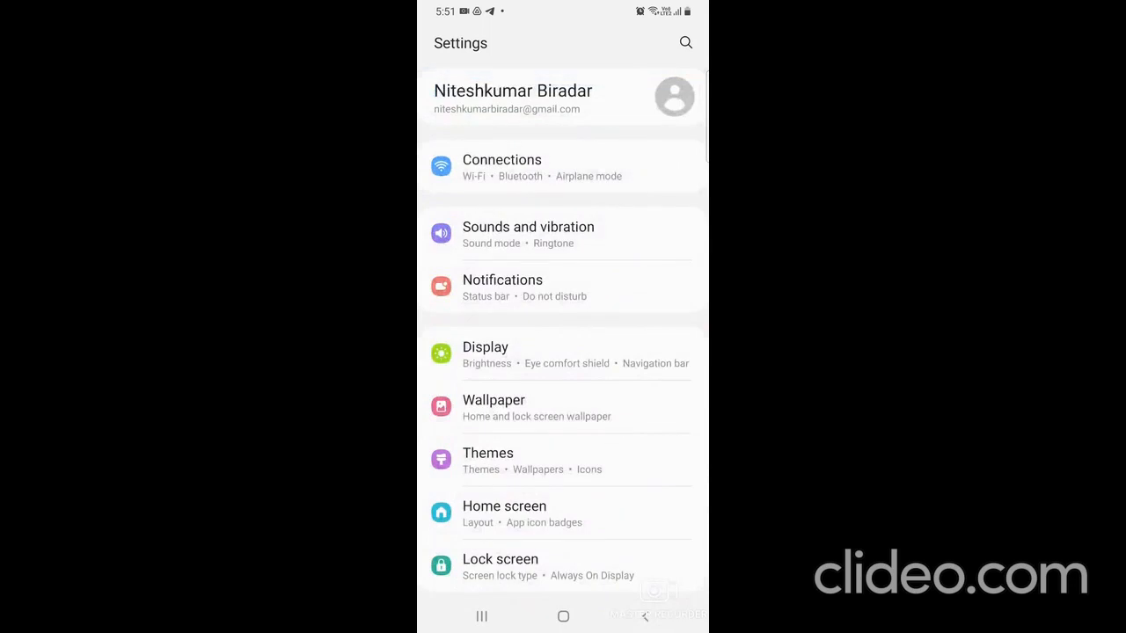
{"action": "scroll", "scroll_direction": "down", "scroll_amount": 3}
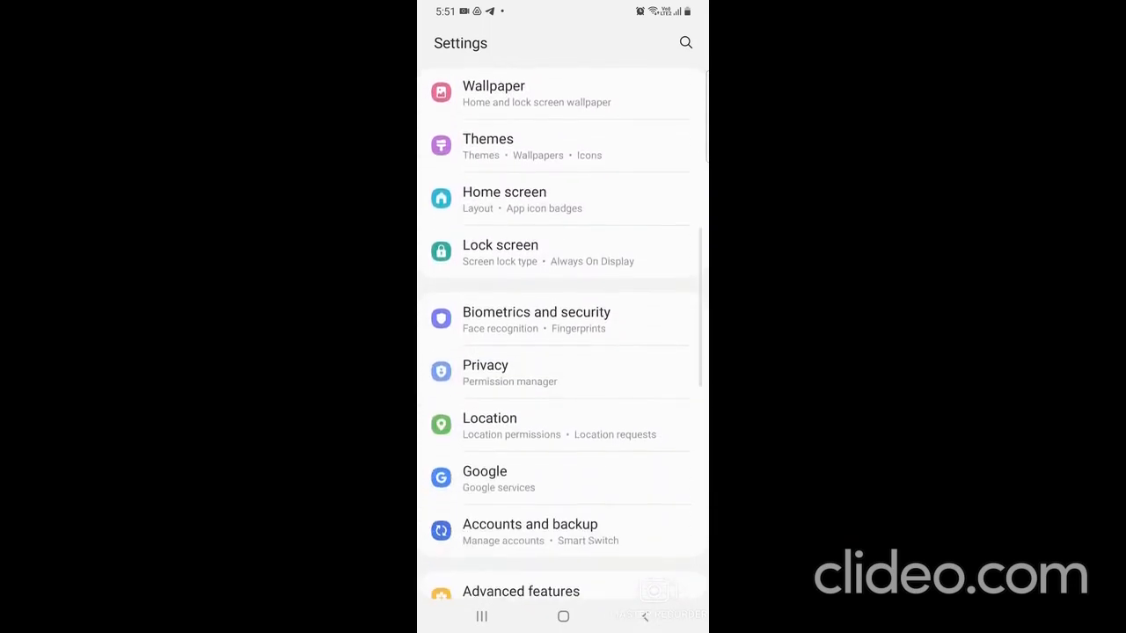
{"action": "scroll", "scroll_direction": "down", "scroll_amount": 3}
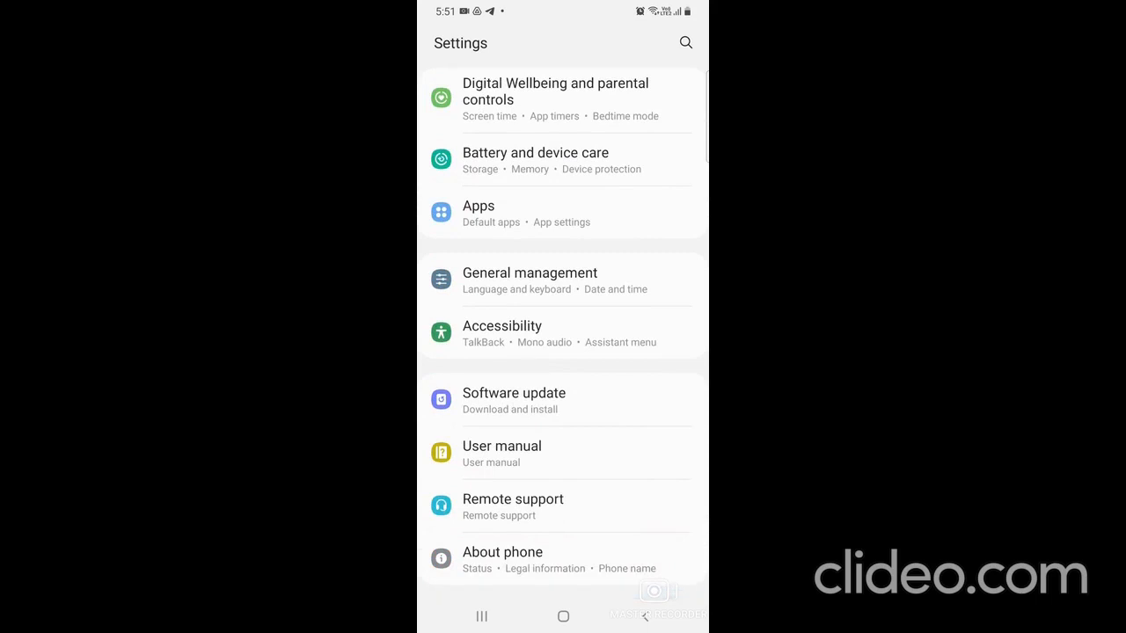
View the Galaxy M30s About phone page, its Status information and SIM card status.
{"action": "left_click", "coordinate": [503, 553]}
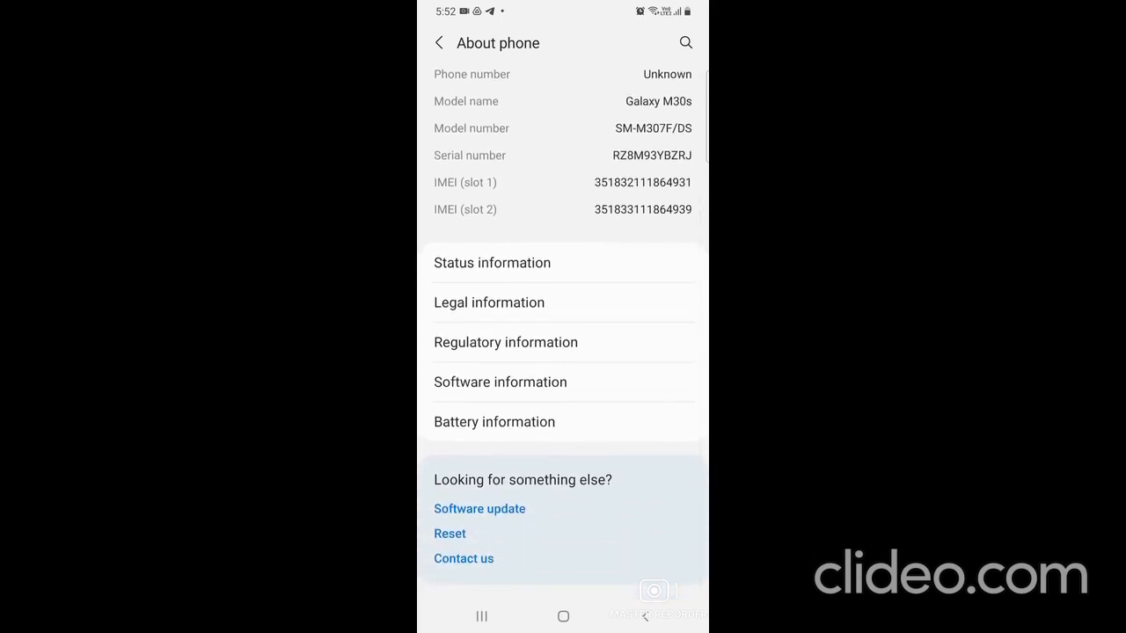
{"action": "left_click", "coordinate": [493, 262]}
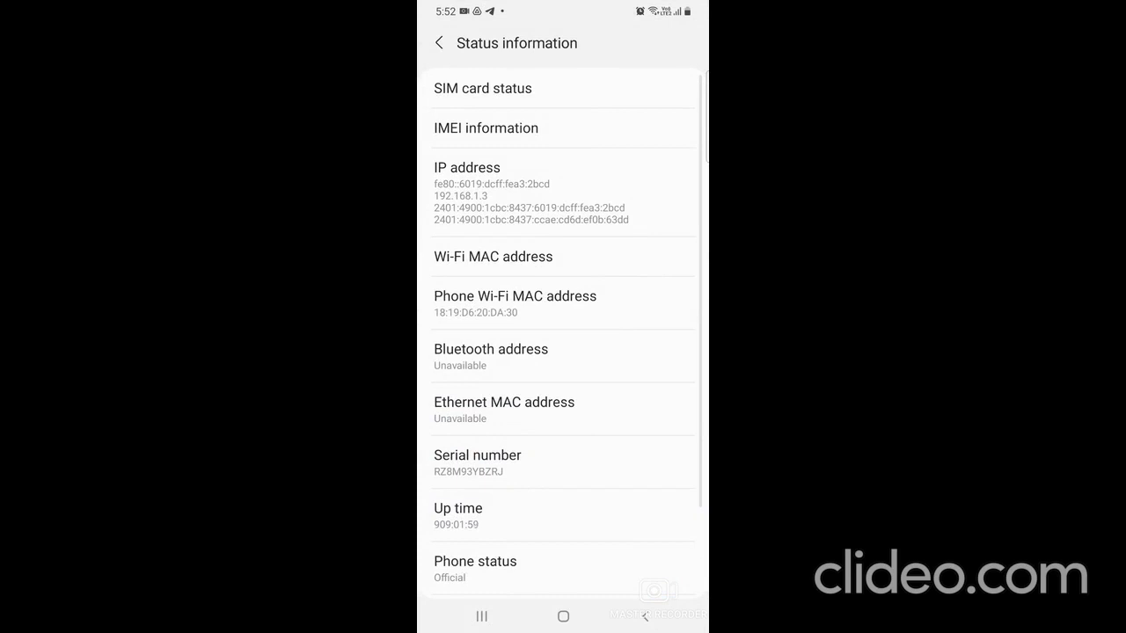
{"action": "left_click", "coordinate": [482, 88]}
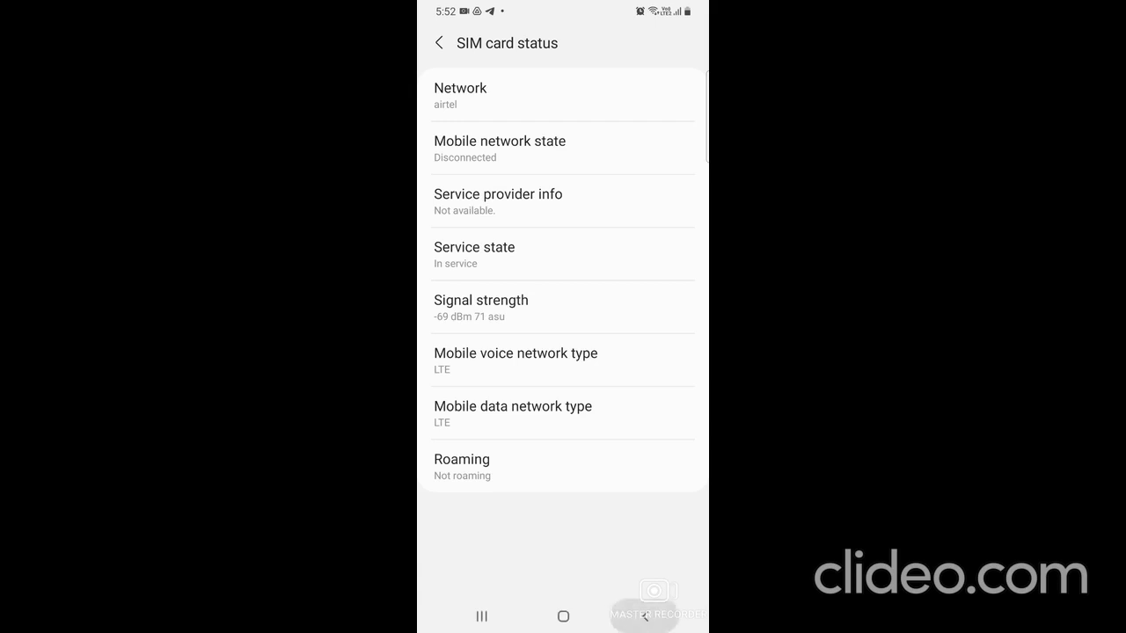
{"action": "left_click", "coordinate": [438, 42]}
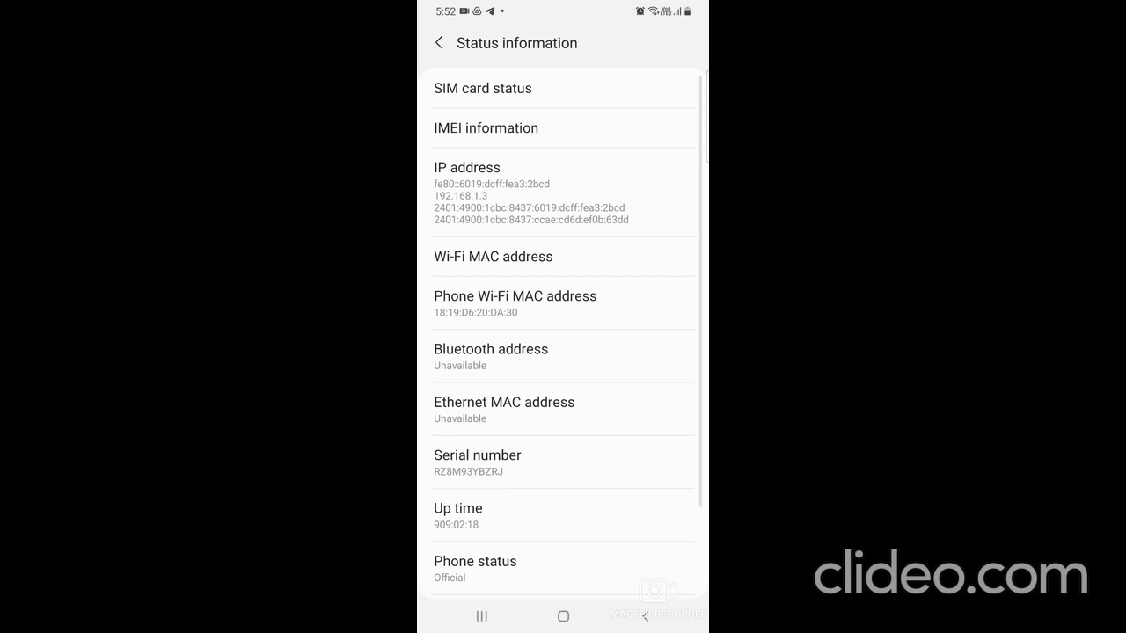
Browse the remaining status details and return to the About phone page.
{"action": "scroll", "scroll_direction": "down", "scroll_amount": 3}
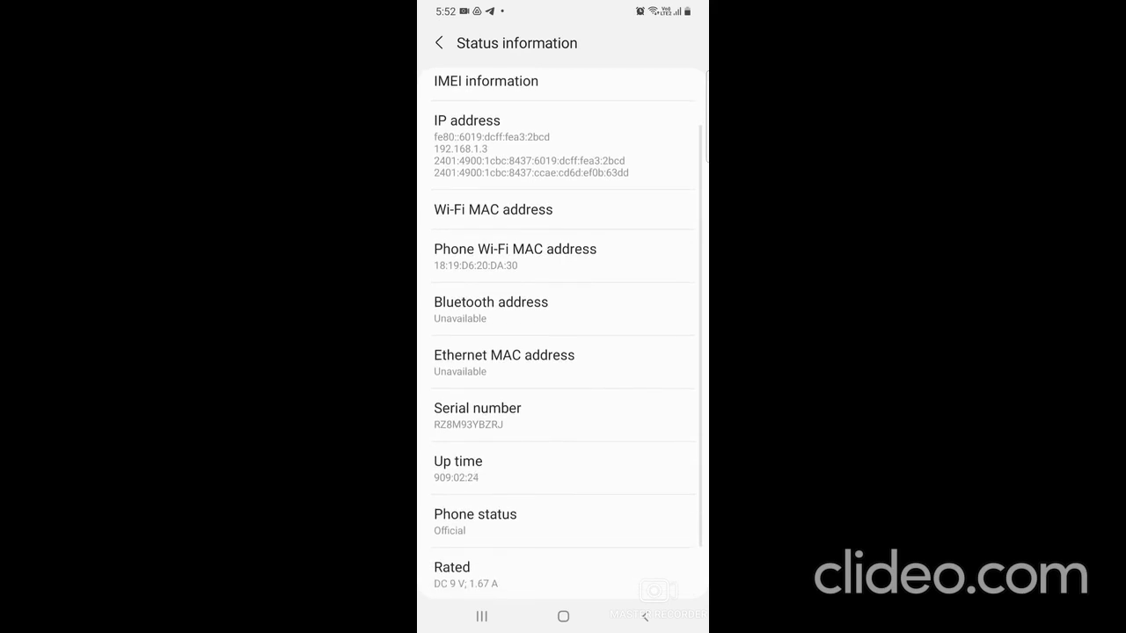
{"action": "left_click", "coordinate": [439, 42]}
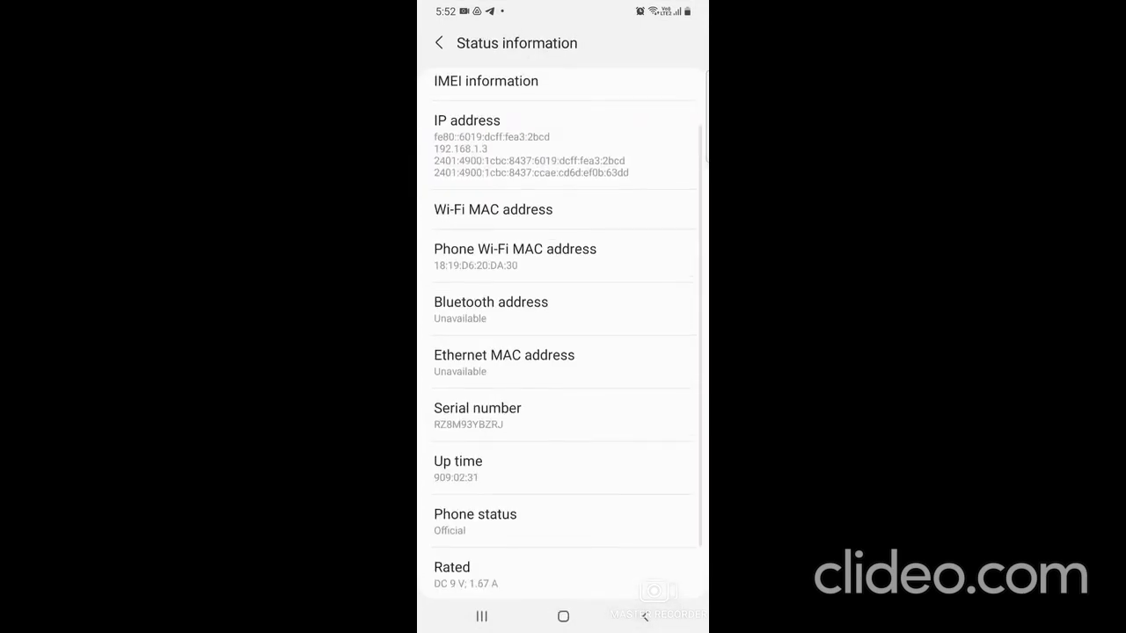
{"action": "scroll", "scroll_direction": "up", "scroll_amount": 3}
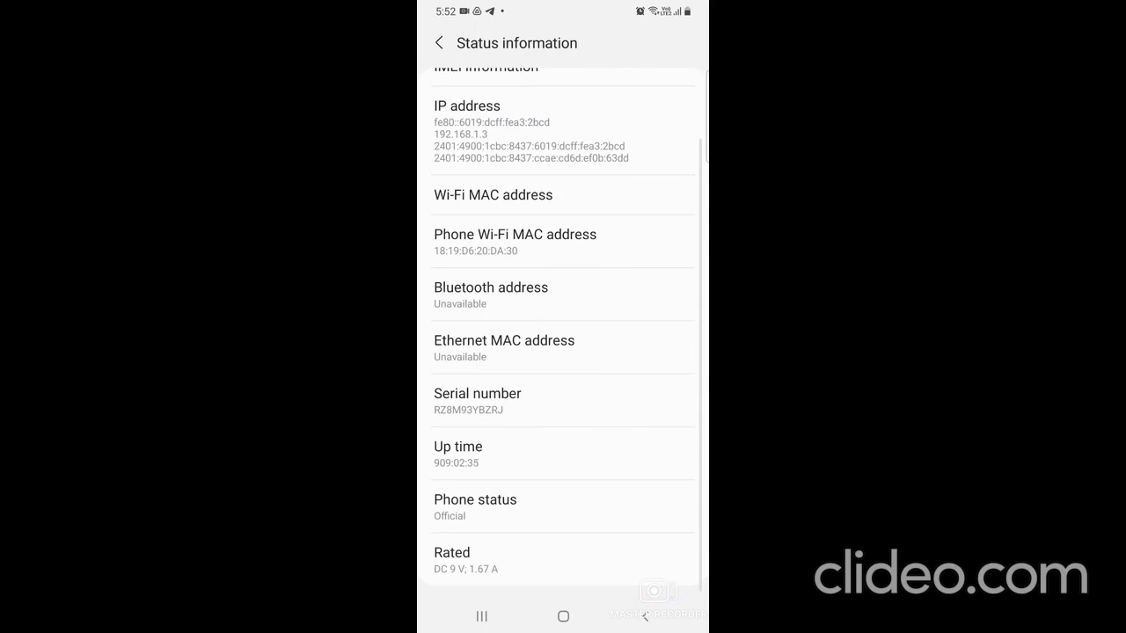
{"action": "scroll", "scroll_direction": "up", "scroll_amount": 3}
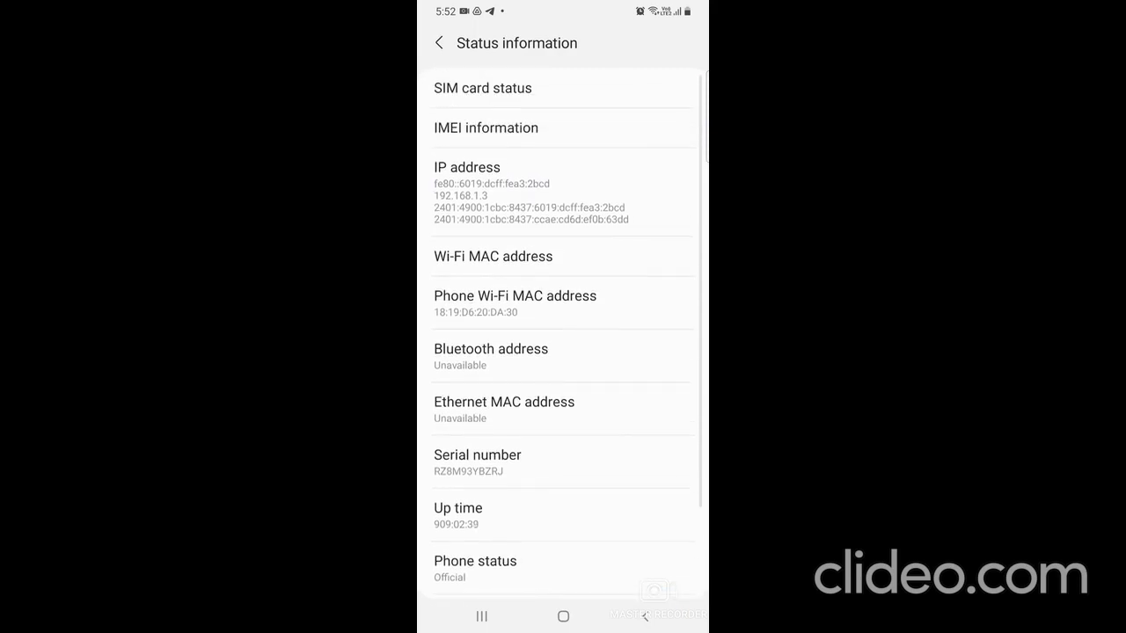
{"action": "left_click", "coordinate": [439, 42]}
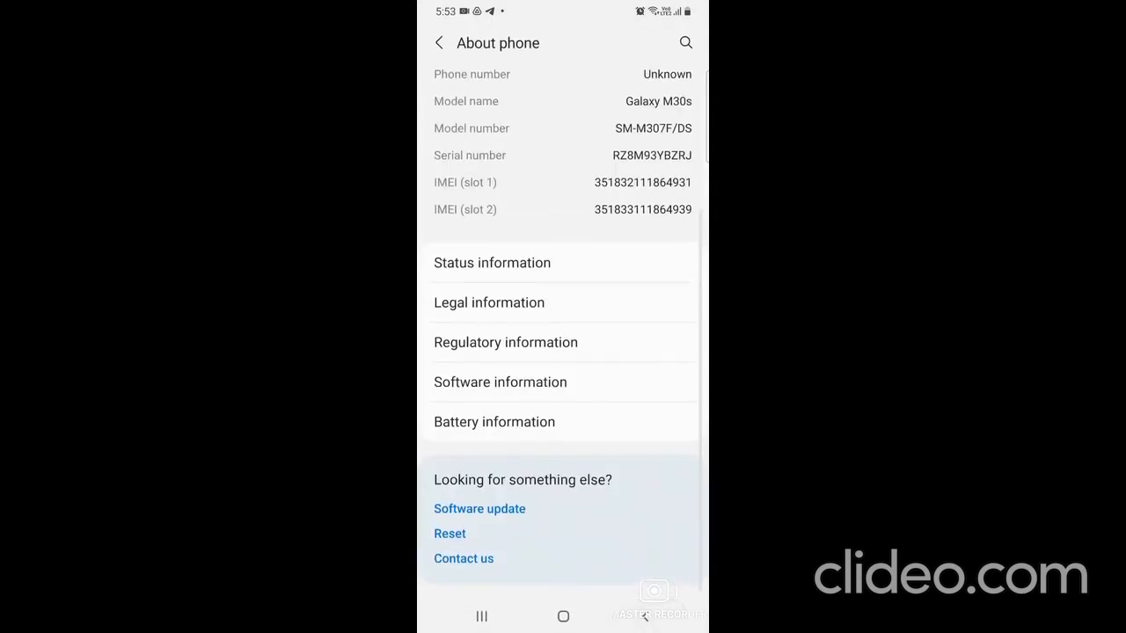
{"action": "left_click", "coordinate": [492, 423]}
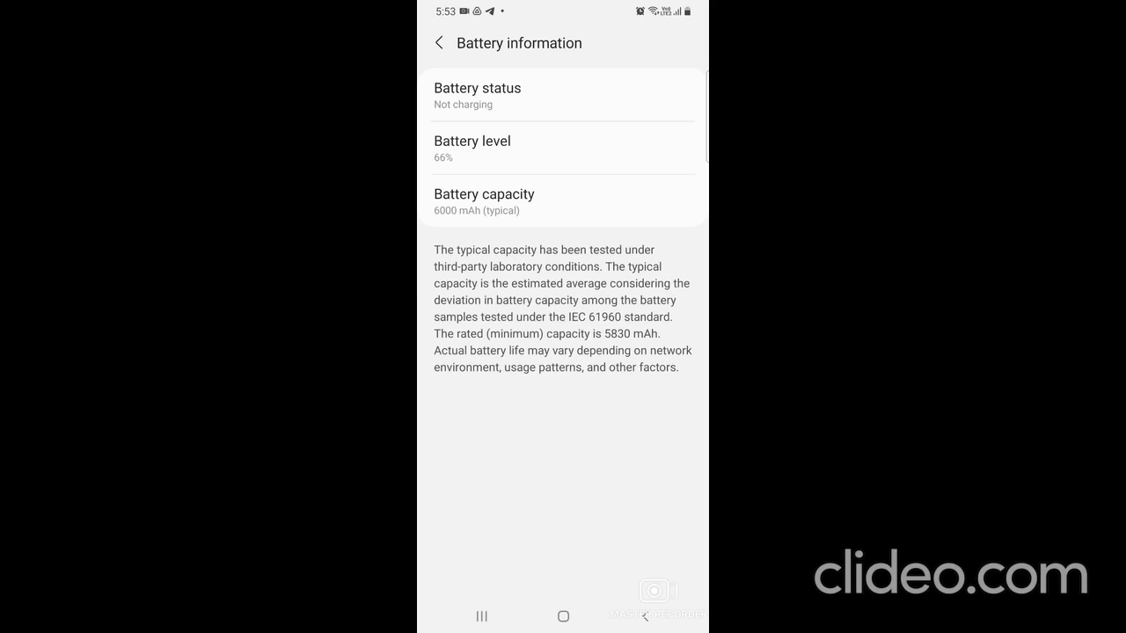
{"action": "left_click", "coordinate": [438, 42]}
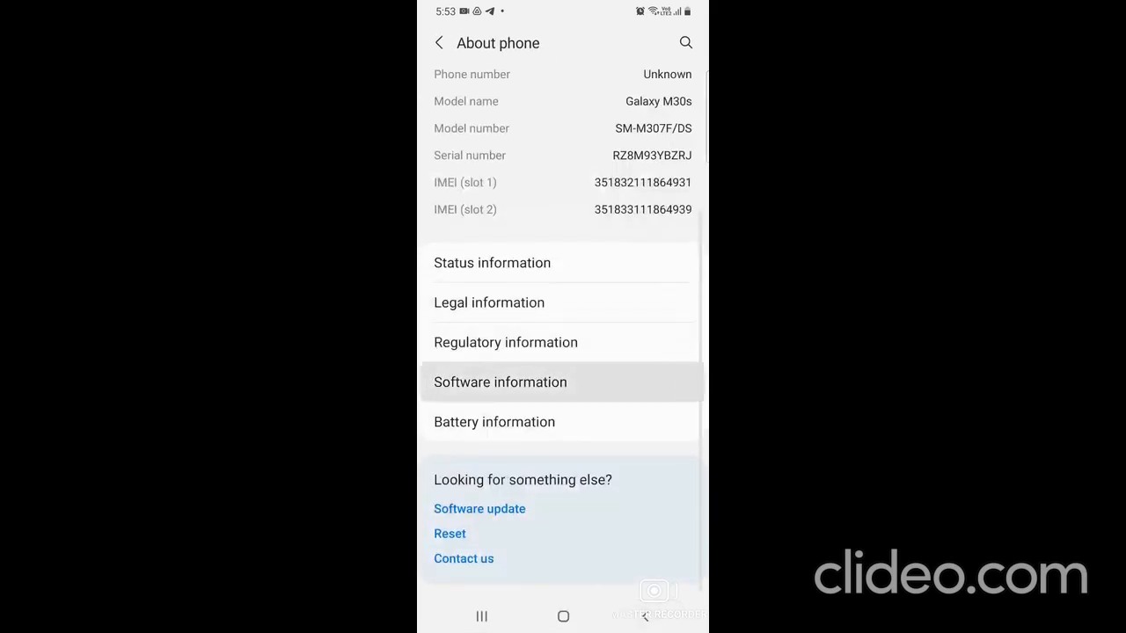
{"action": "left_click", "coordinate": [499, 380]}
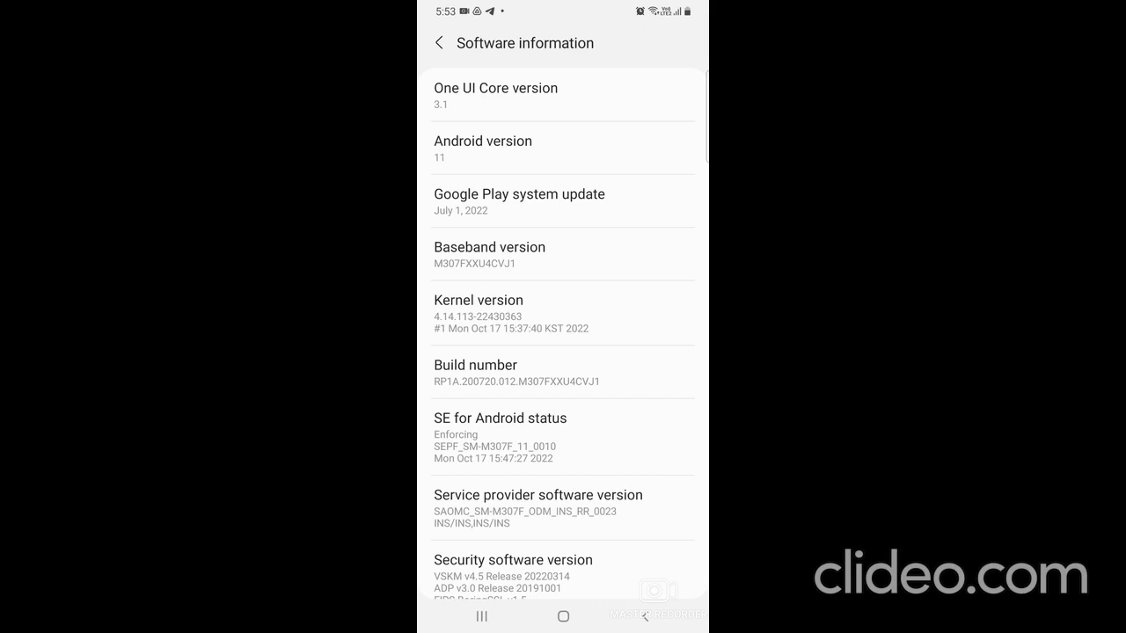
{"action": "scroll", "scroll_direction": "down", "scroll_amount": 3}
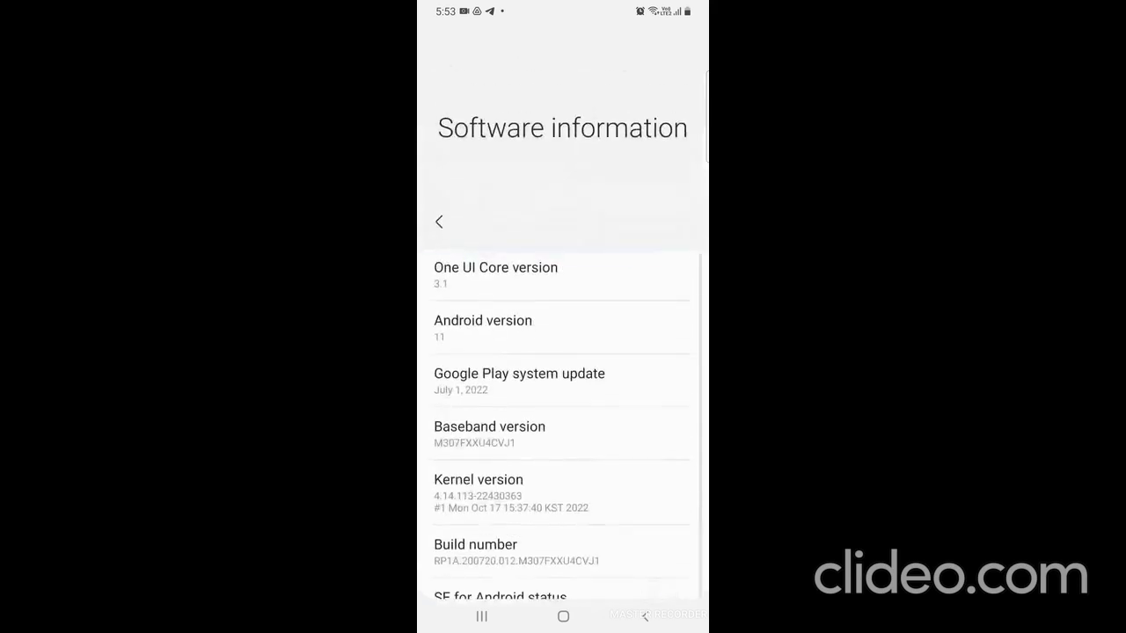
{"action": "left_click", "coordinate": [440, 221]}
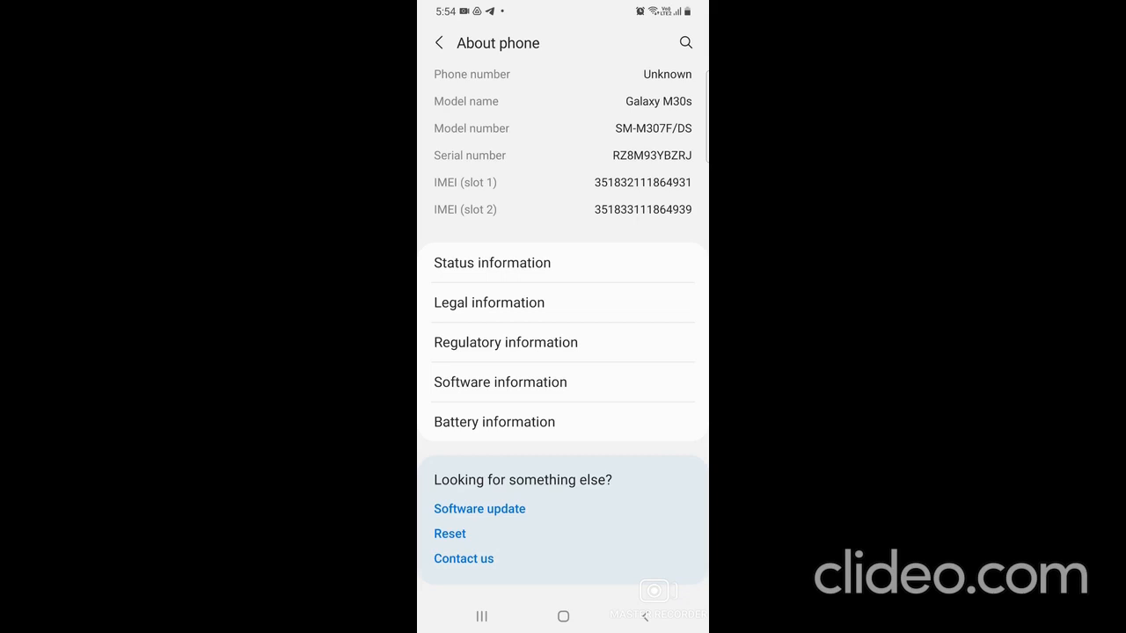
View the Software update and Contact us pages, then return to the main Settings list.
{"action": "left_click", "coordinate": [479, 508]}
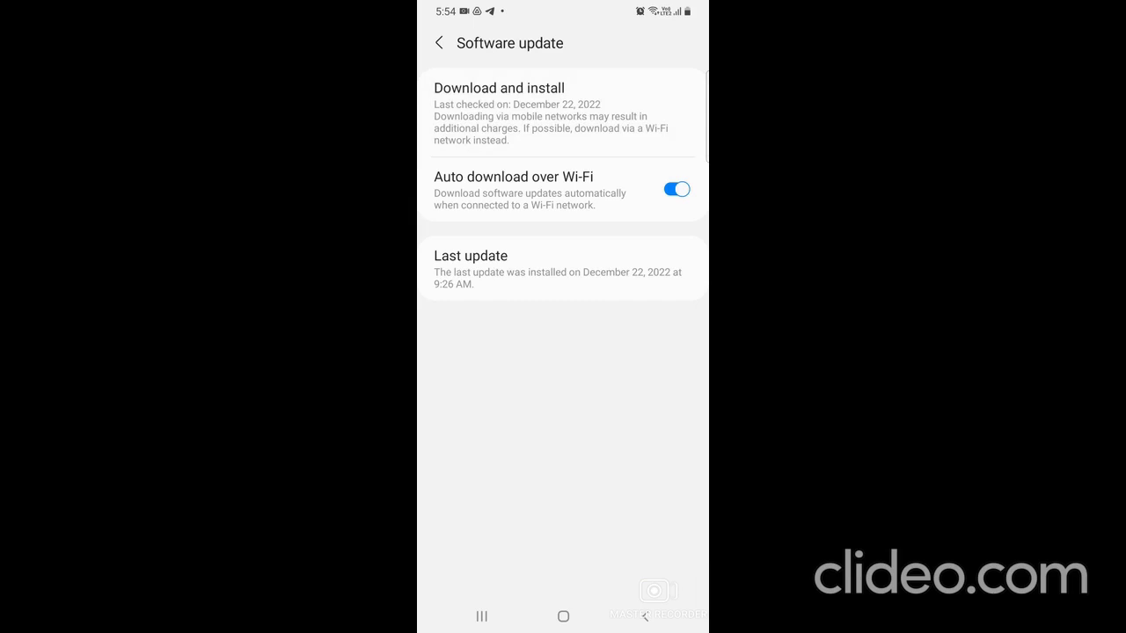
{"action": "left_click", "coordinate": [440, 42]}
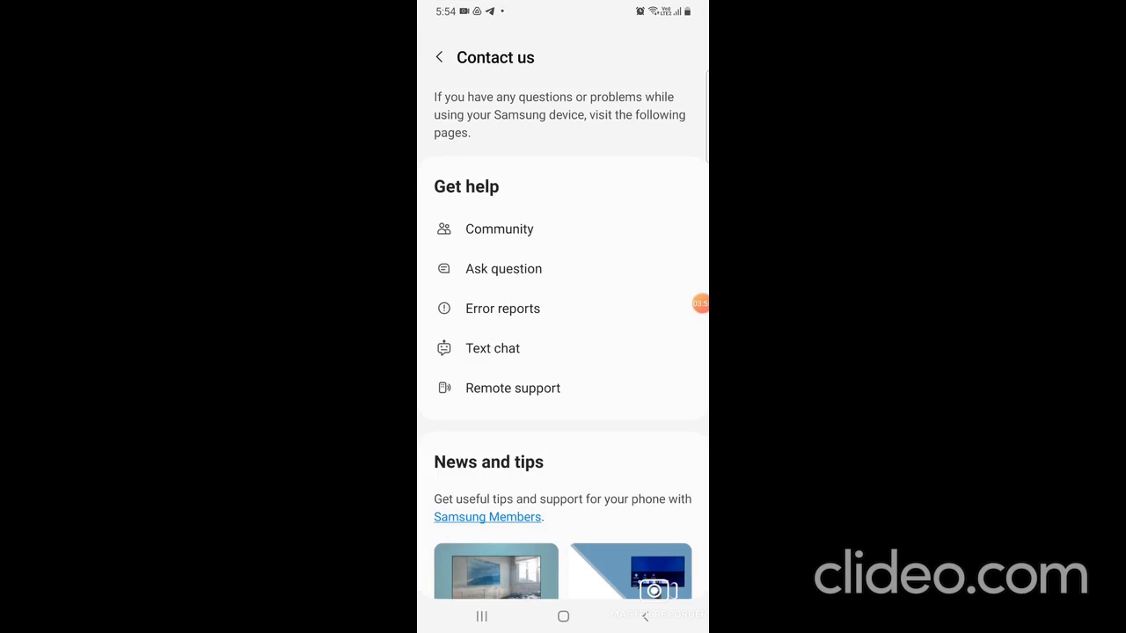
{"action": "scroll", "scroll_direction": "down", "scroll_amount": 3}
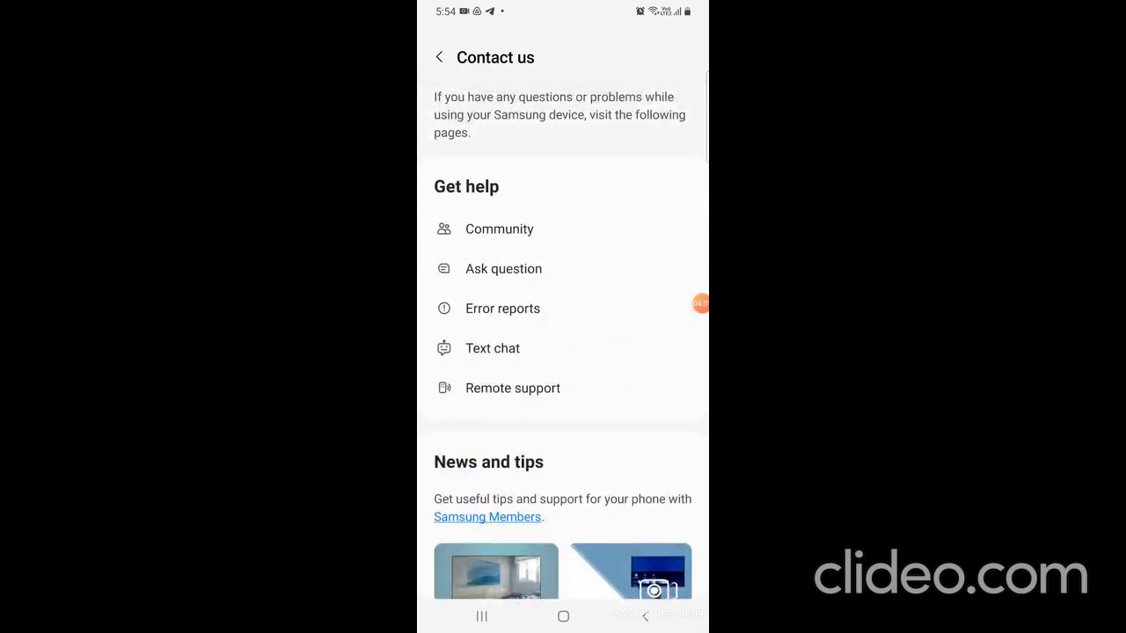
{"action": "left_click", "coordinate": [440, 56]}
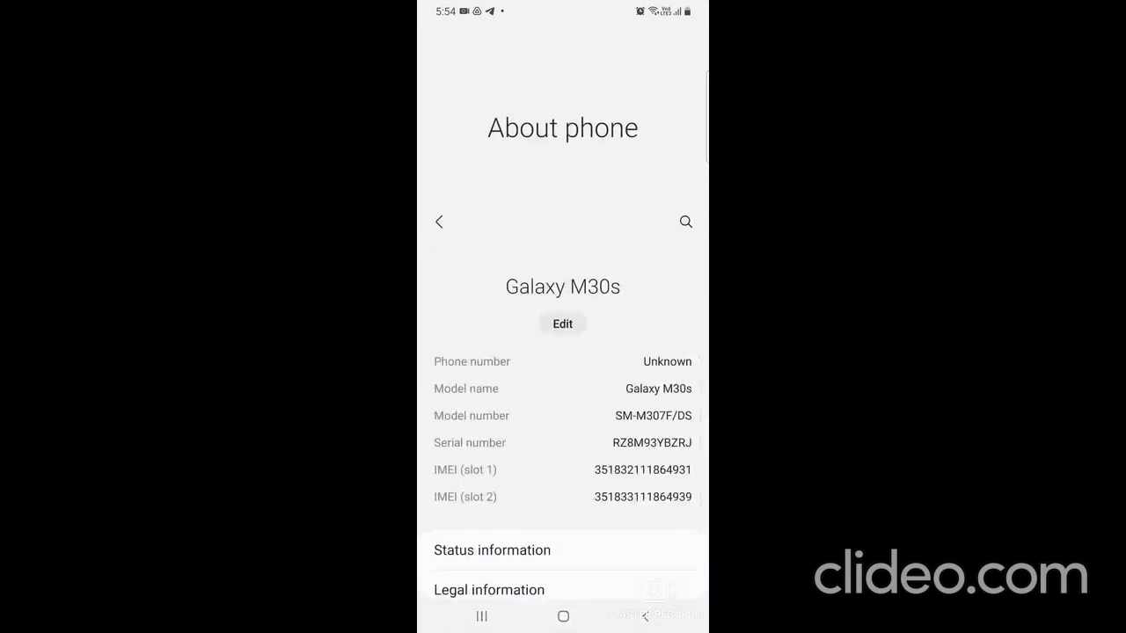
{"action": "left_click", "coordinate": [440, 222]}
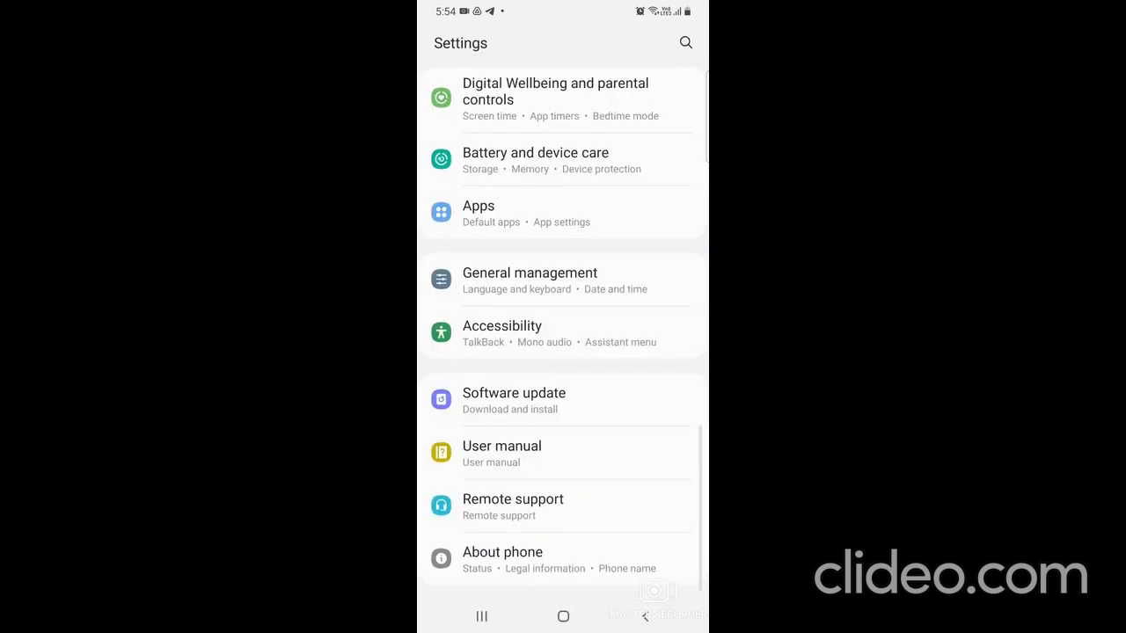